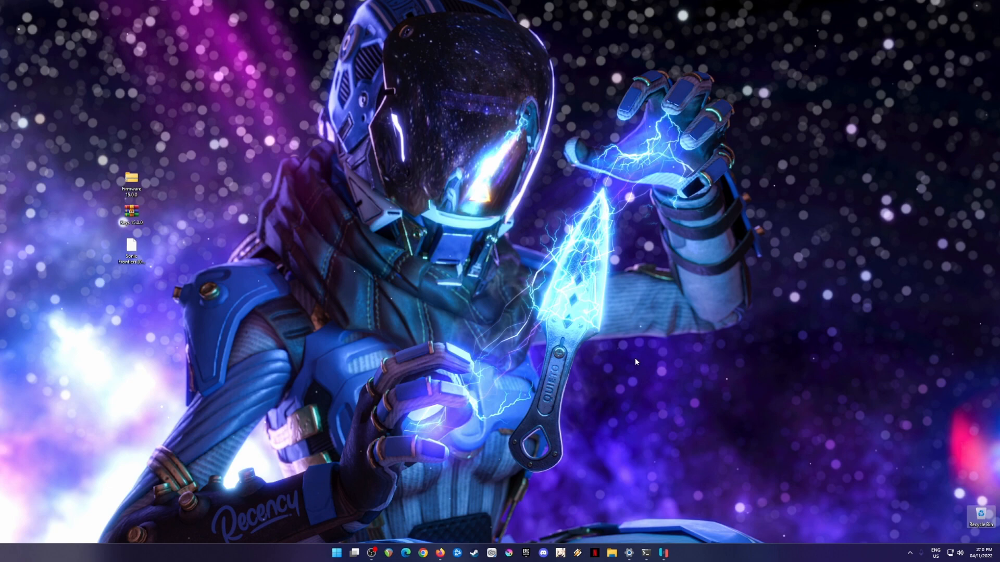
mouse_move(708, 466)
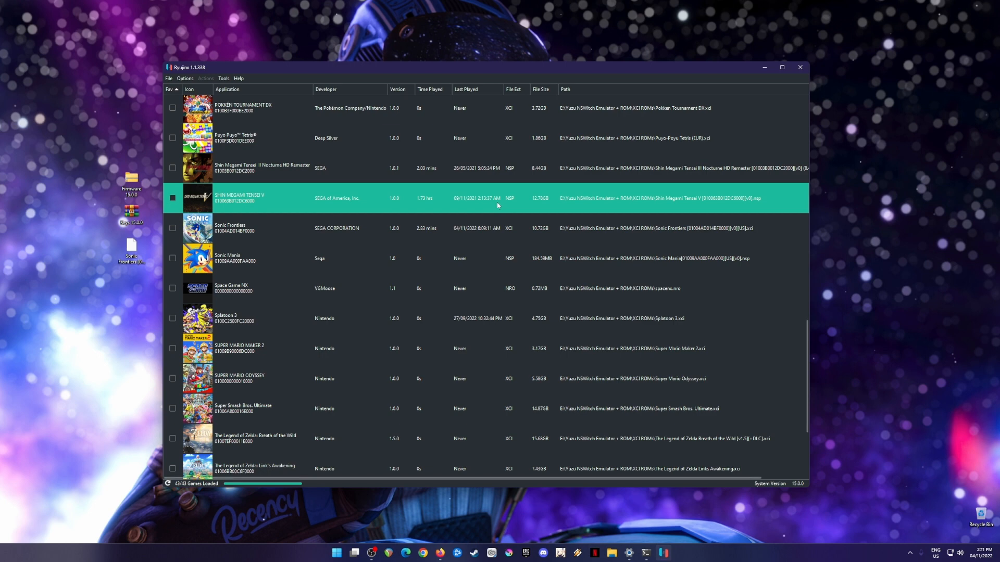
Step: Launch Ryujinx to show the loaded game library, then bring up a web browser
left_click(255, 108)
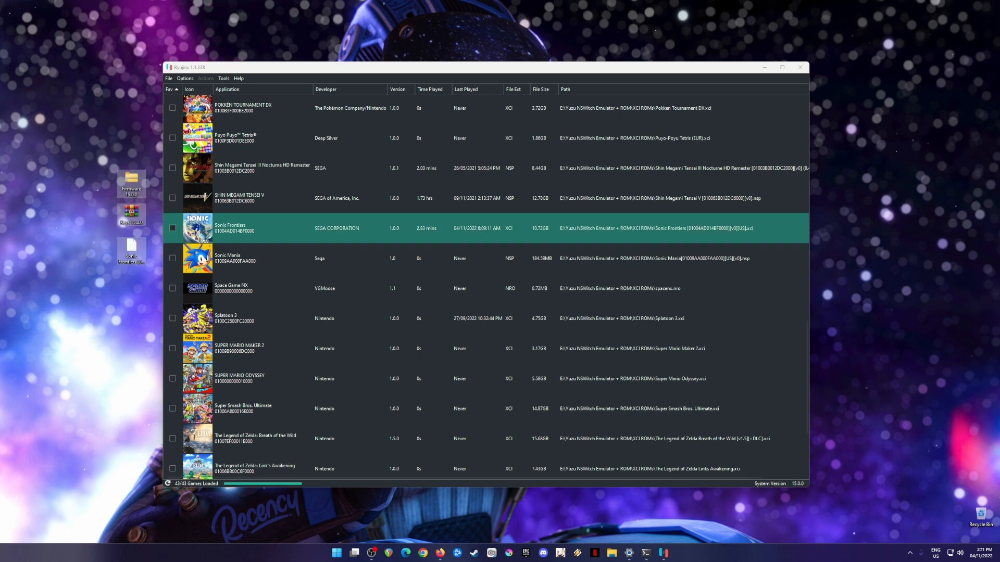
left_click(446, 107)
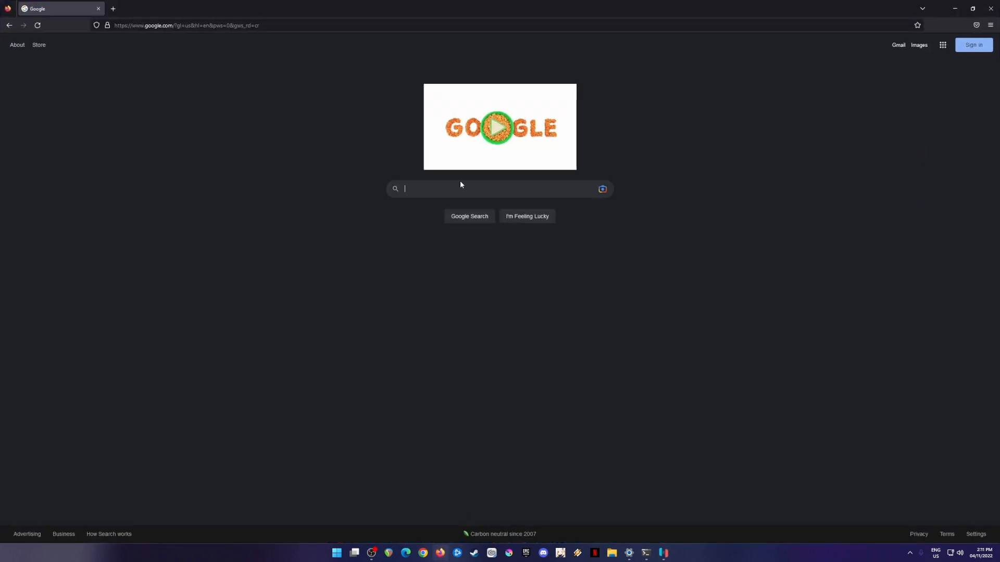
Step: Search 'ryujinx emul' and reach the ryujinx.org download page for build 1.1.338
type("ryujinx emul")
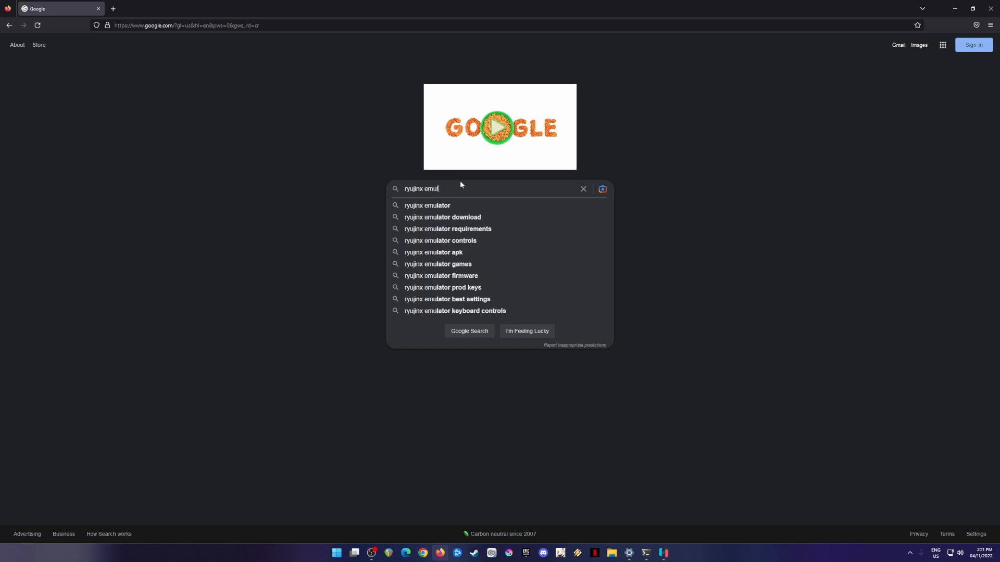
left_click(427, 205)
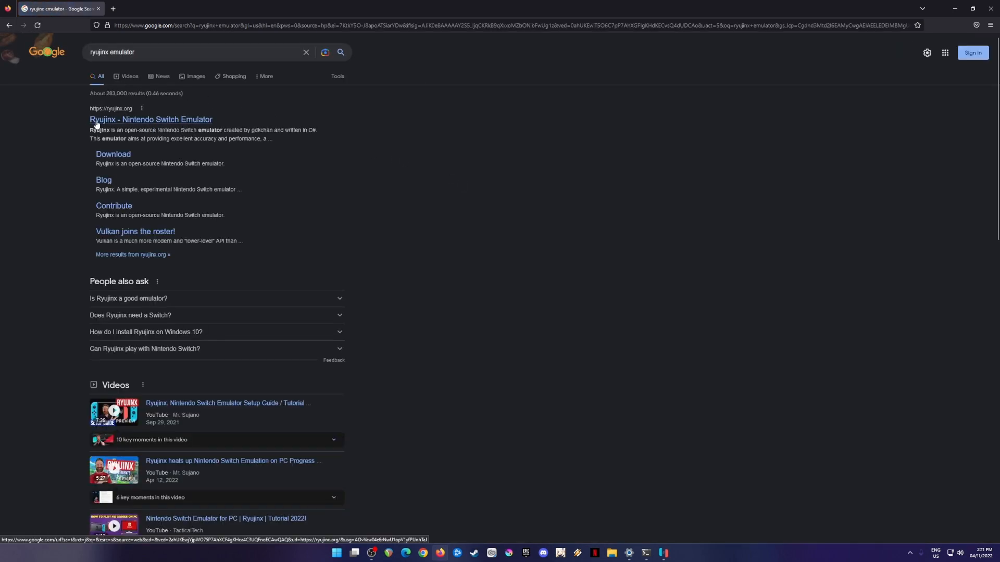
left_click(151, 120)
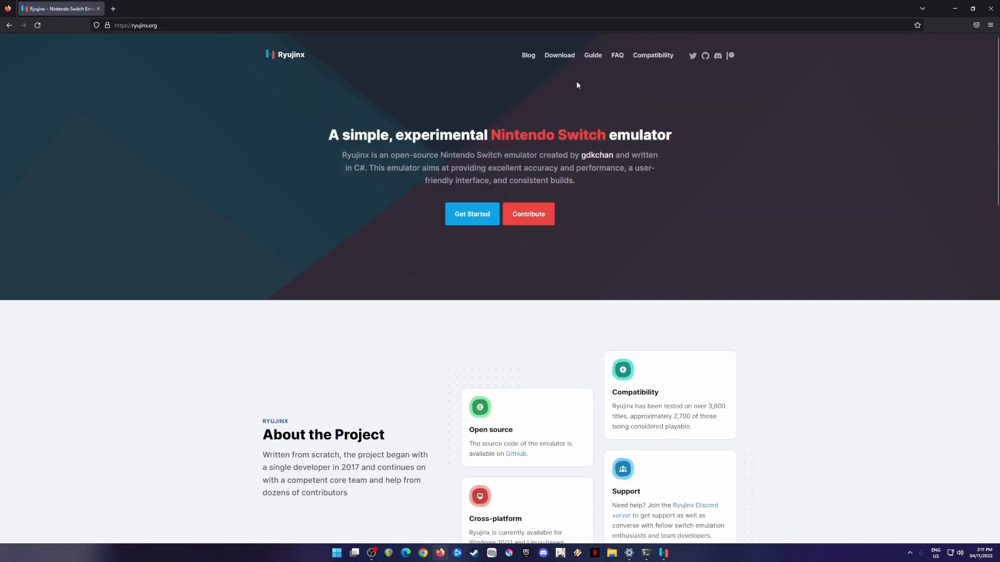
left_click(559, 54)
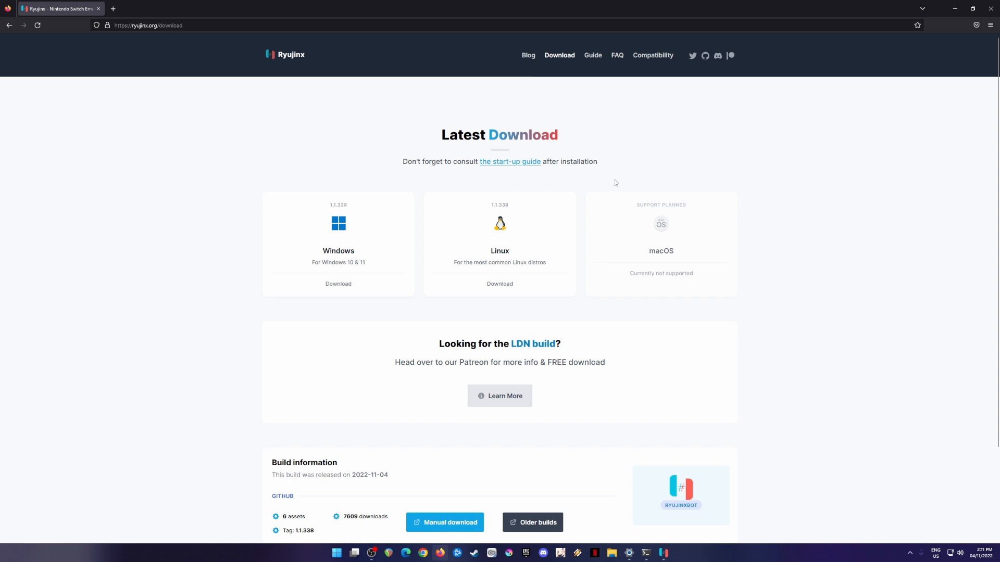
mouse_move(538, 239)
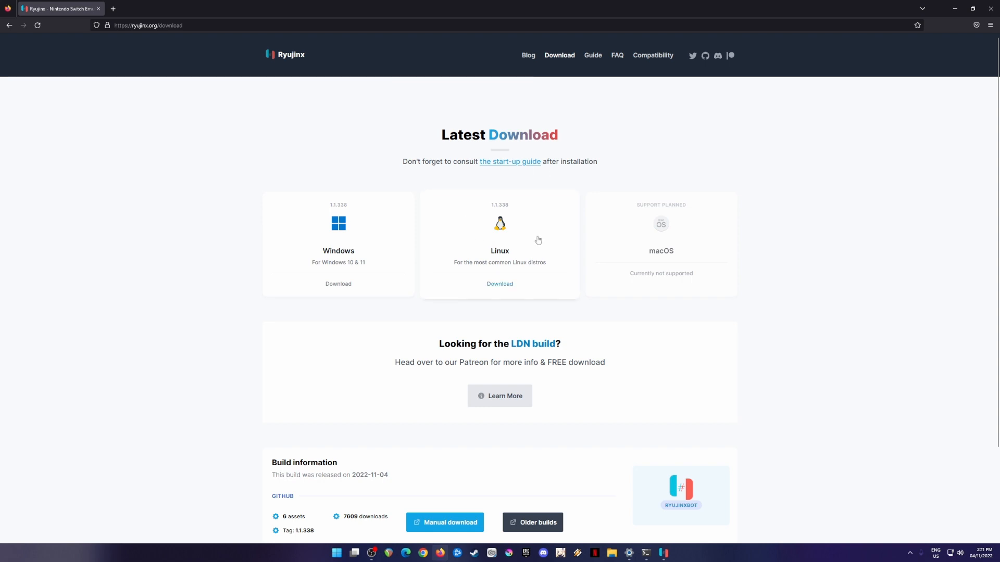
mouse_move(282, 184)
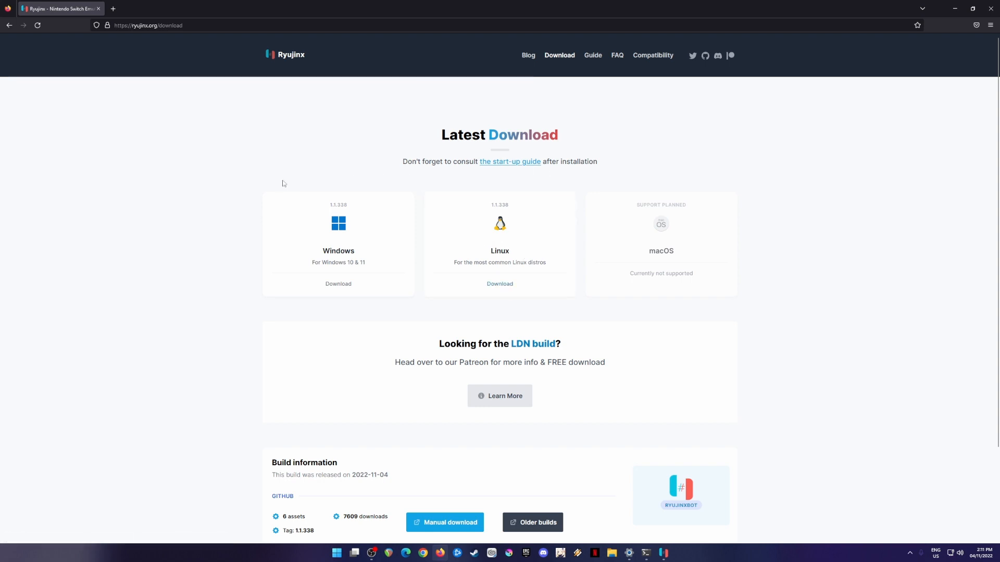
mouse_move(724, 276)
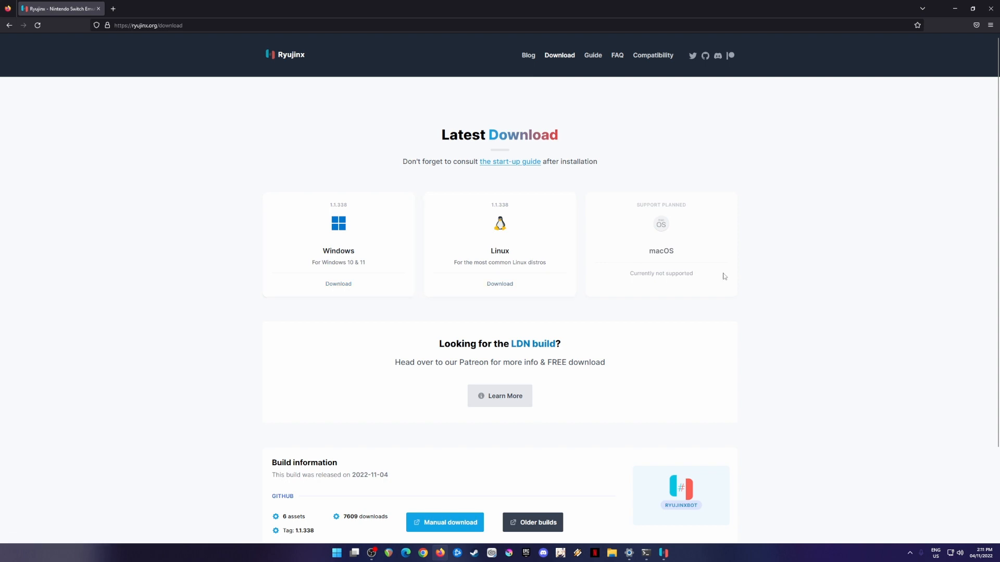
mouse_move(745, 276)
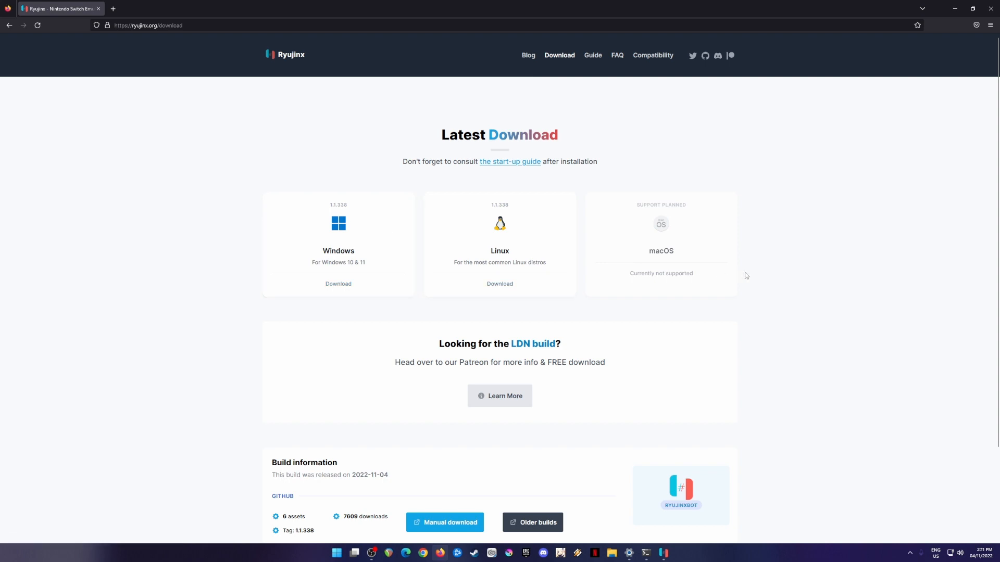
mouse_move(747, 277)
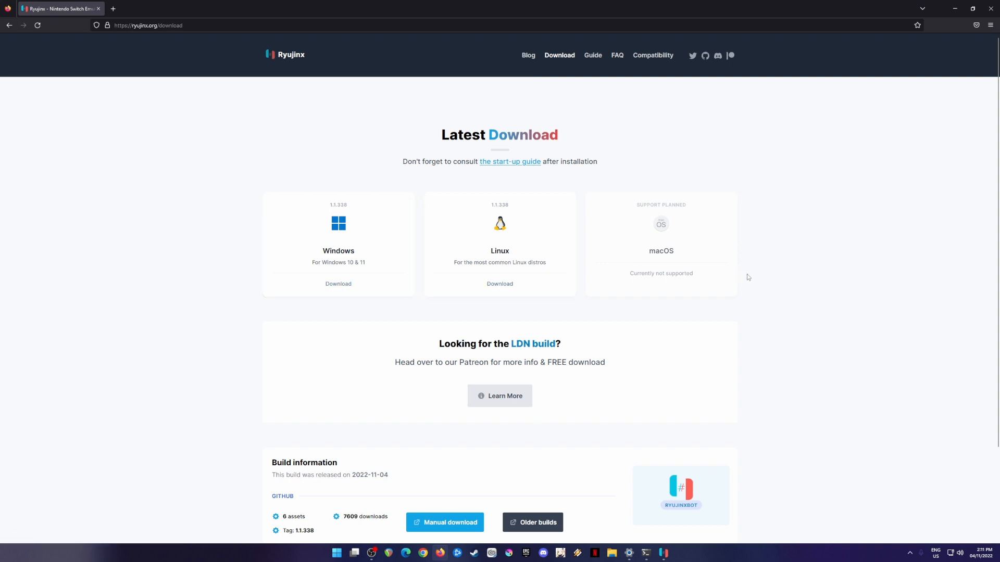
mouse_move(764, 281)
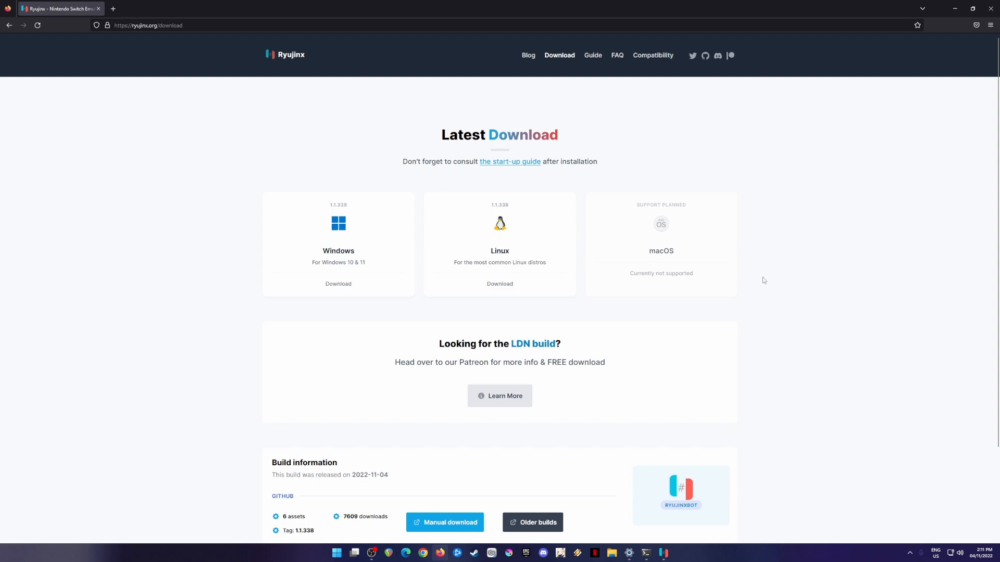
mouse_move(856, 246)
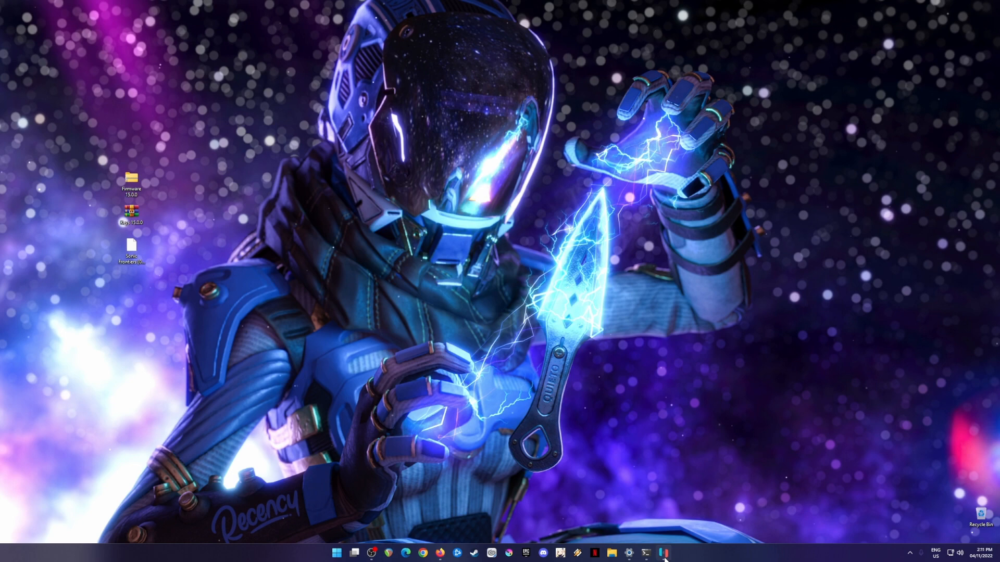
Step: Restore the Ryujinx window and look over its library of 43 loaded games
left_click(661, 552)
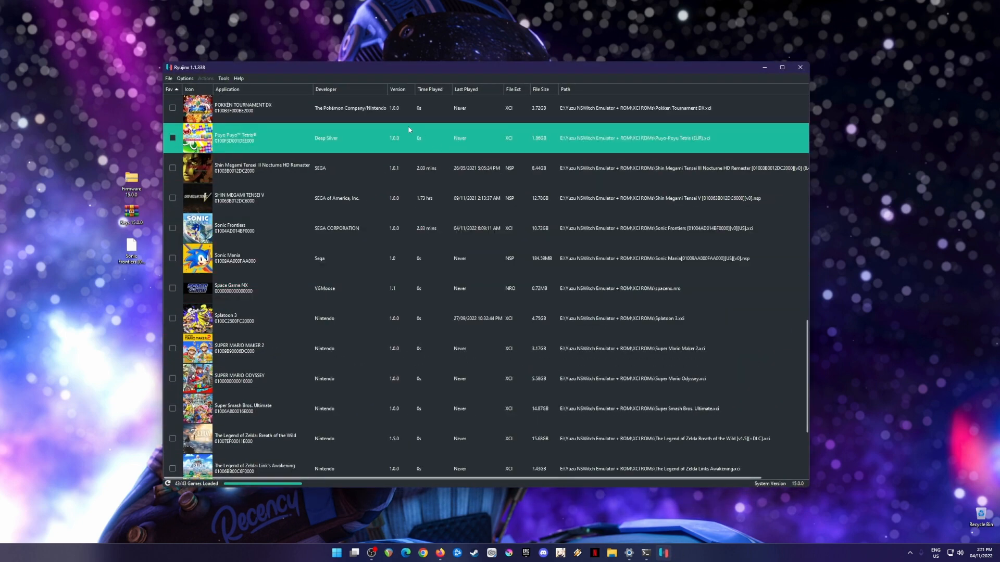
mouse_move(437, 140)
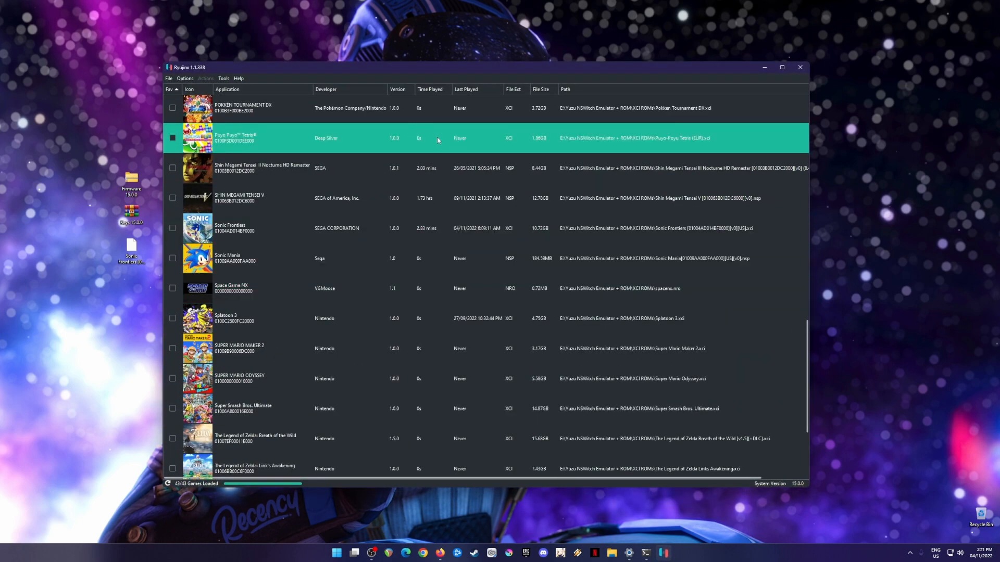
mouse_move(433, 151)
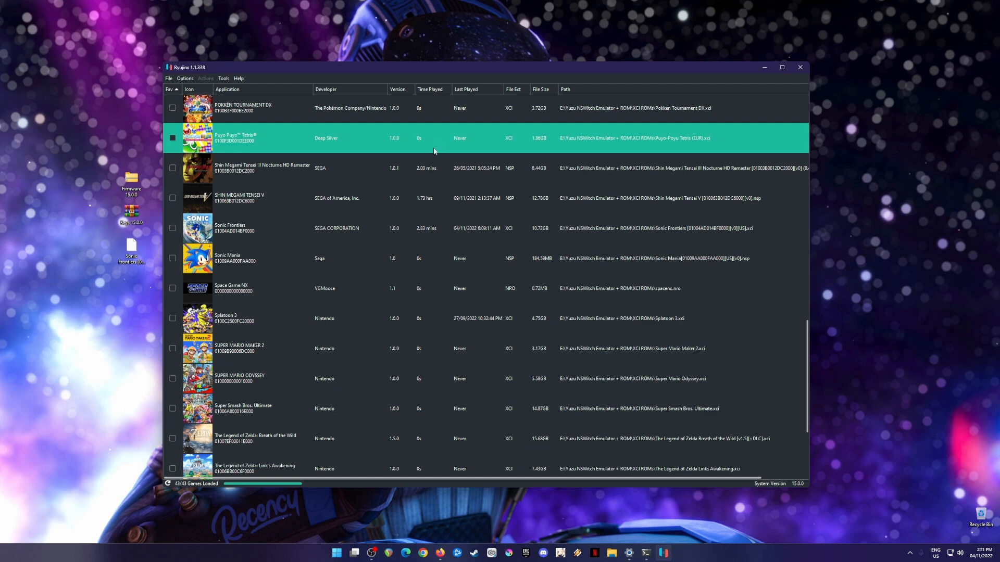
left_click(421, 168)
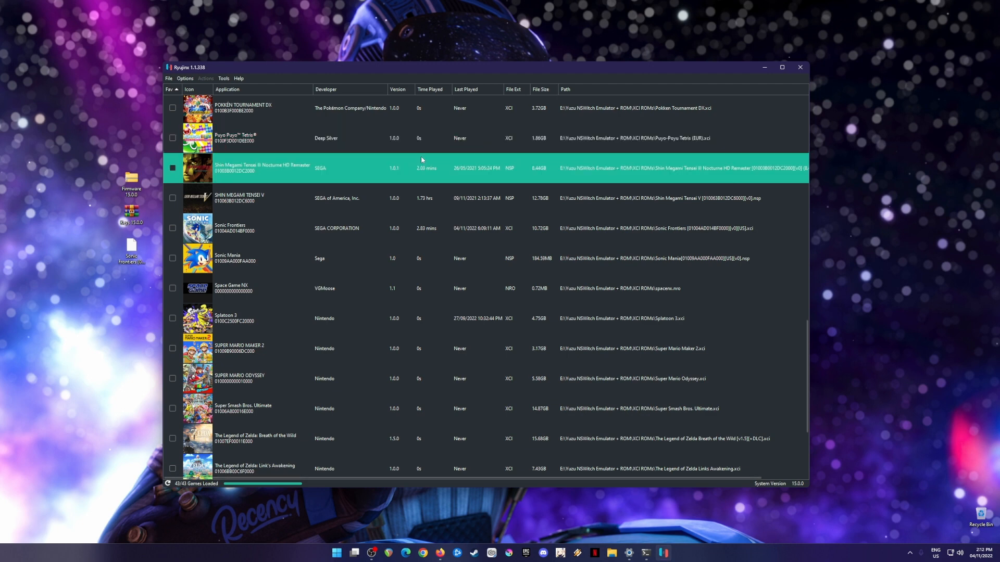
left_click(131, 179)
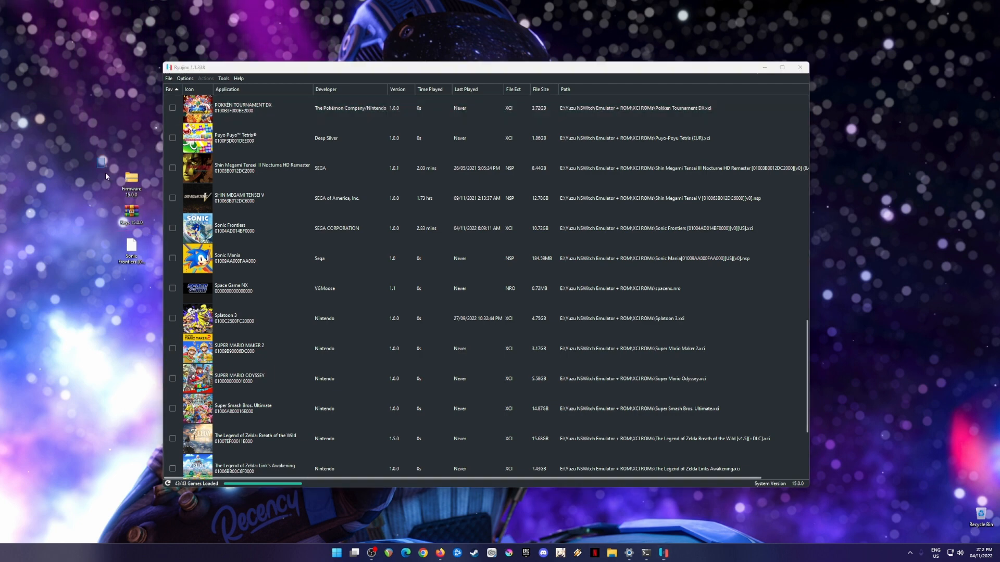
left_click(383, 108)
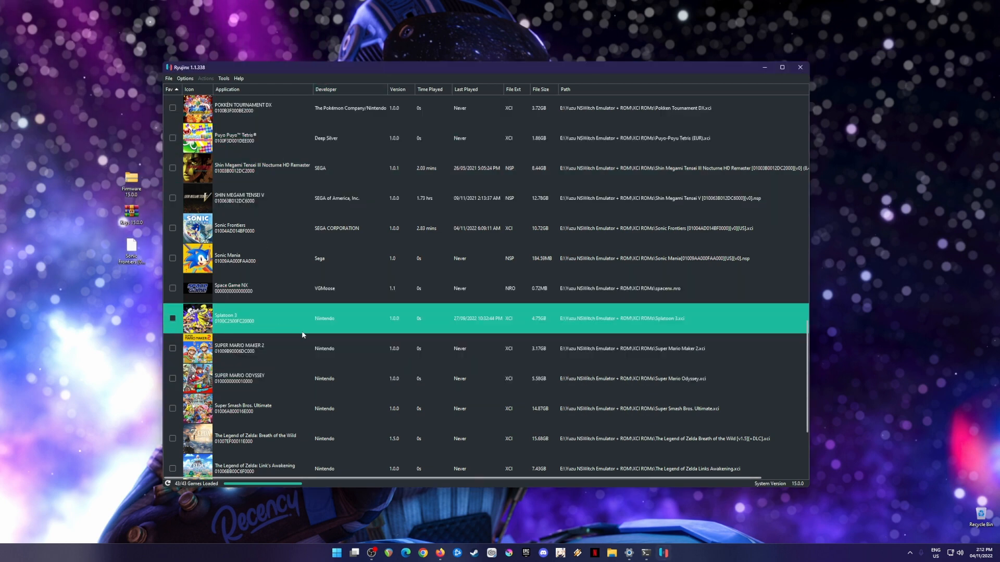
mouse_move(324, 333)
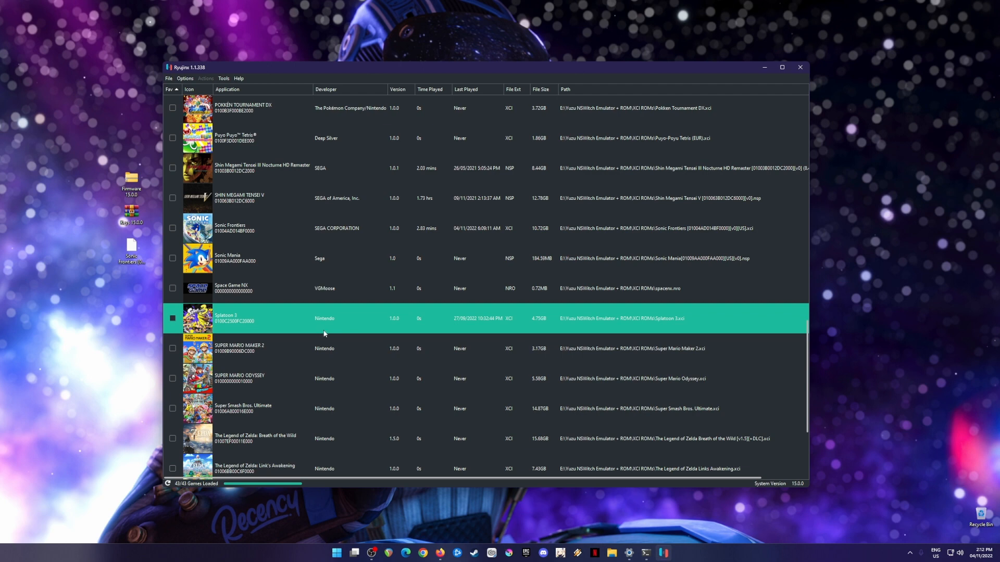
left_click(147, 293)
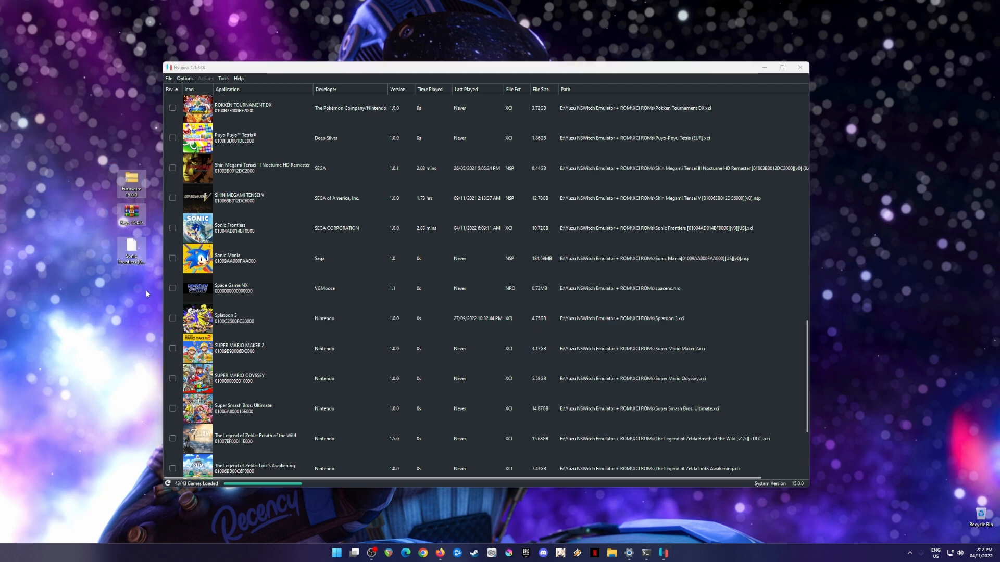
mouse_move(98, 299)
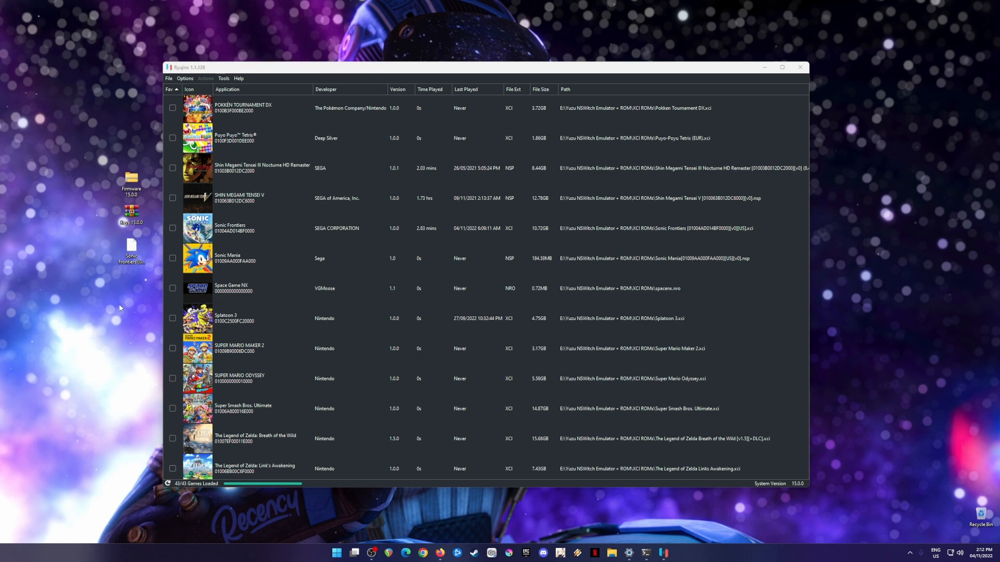
mouse_move(94, 155)
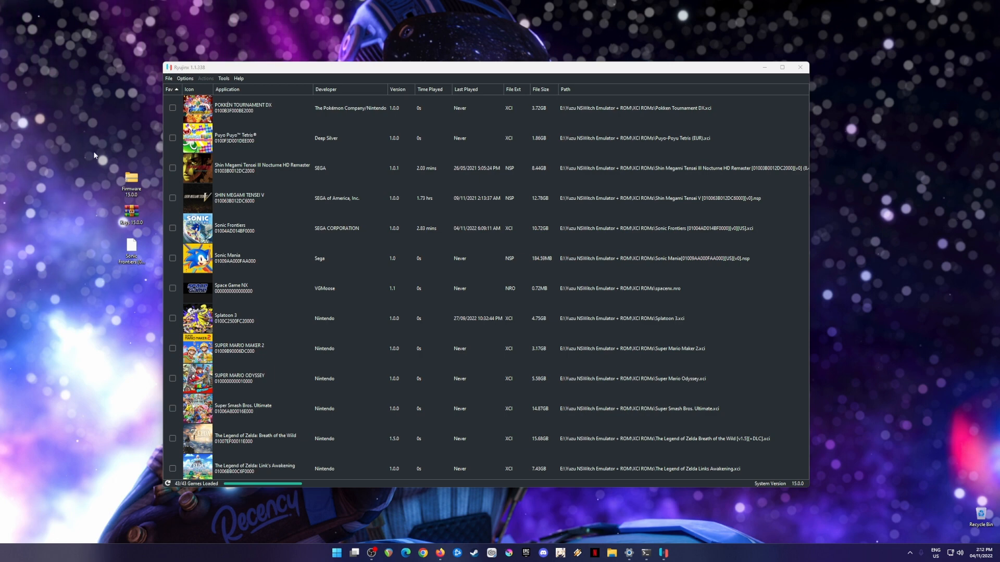
mouse_move(100, 158)
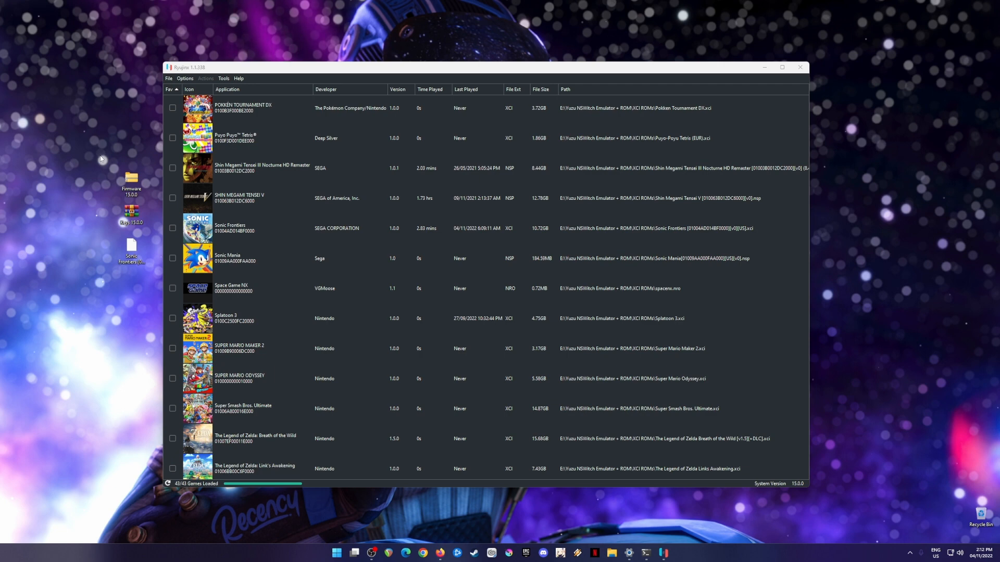
mouse_move(125, 230)
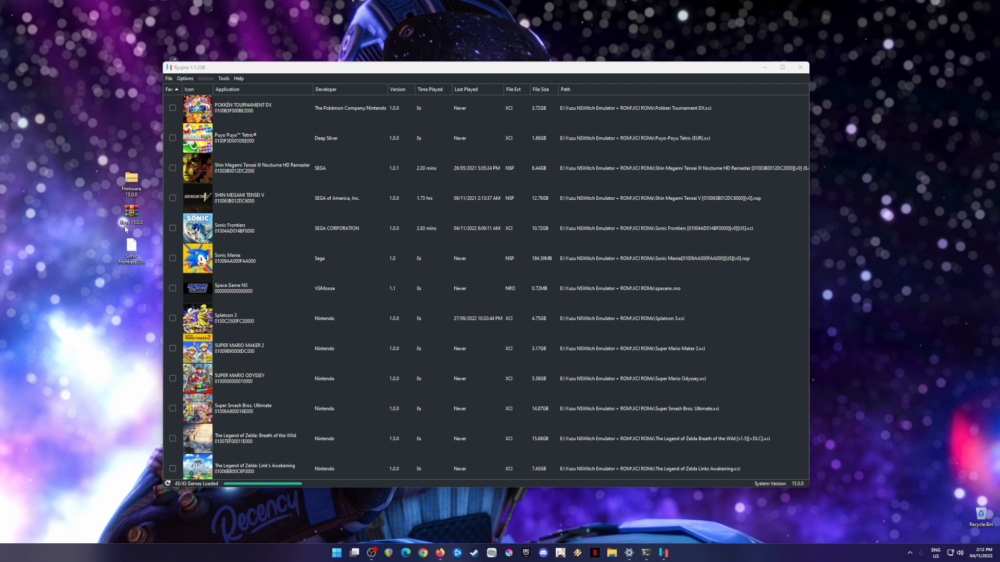
mouse_move(82, 201)
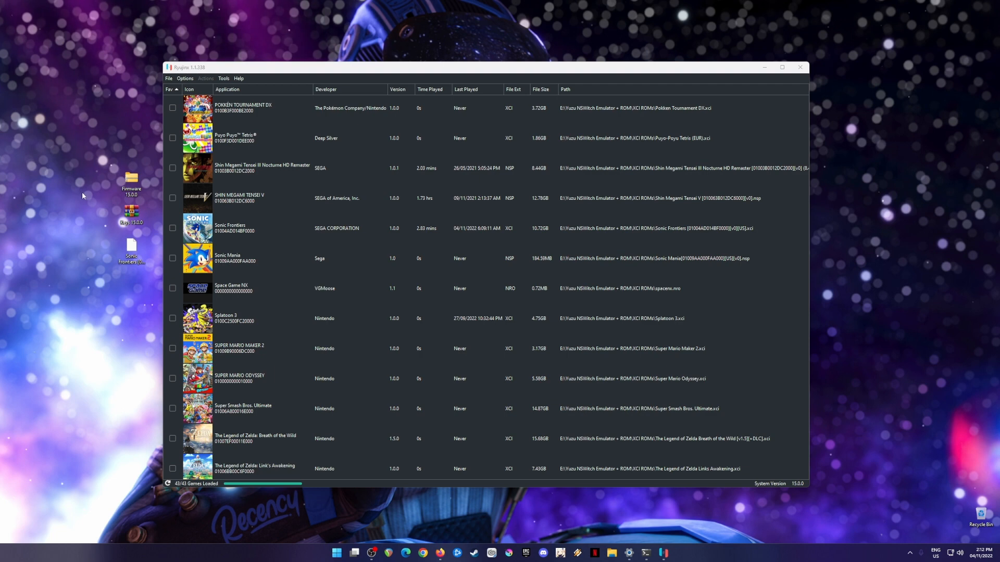
mouse_move(93, 153)
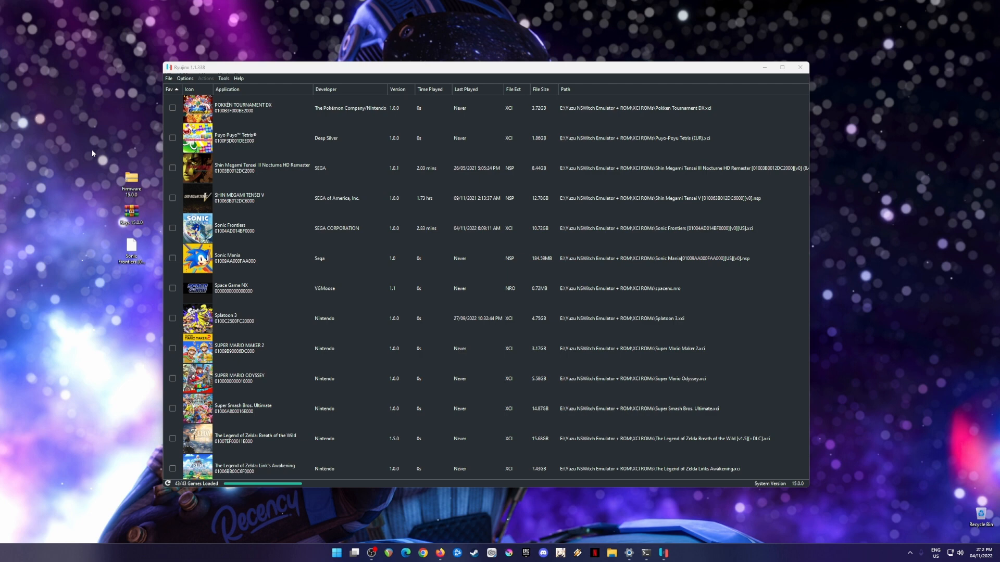
mouse_move(136, 293)
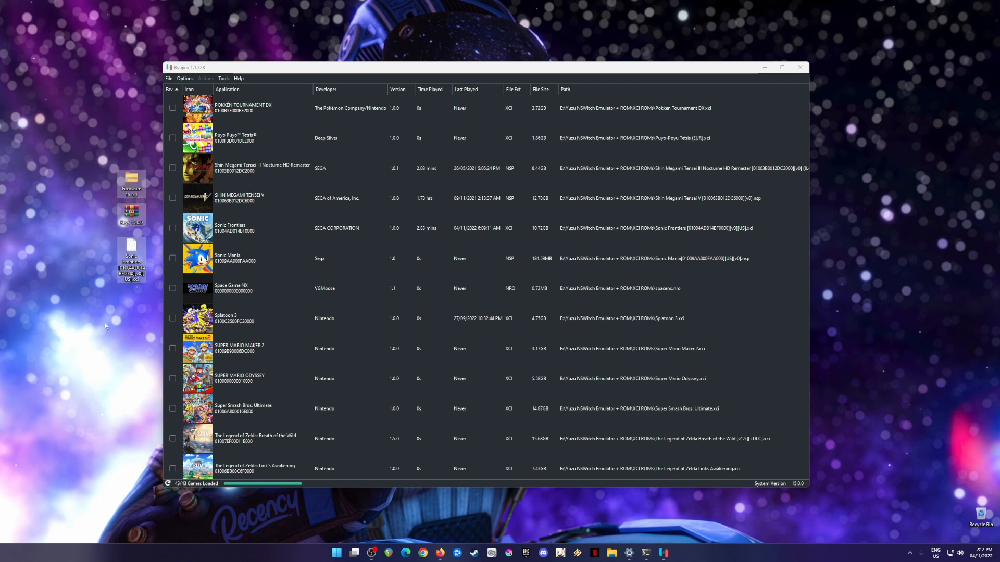
mouse_move(121, 332)
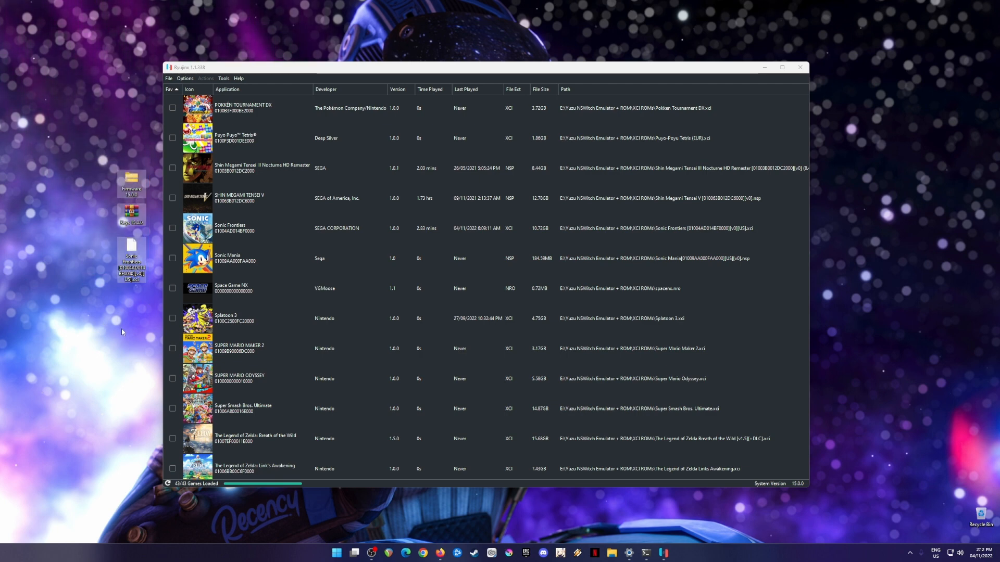
mouse_move(133, 336)
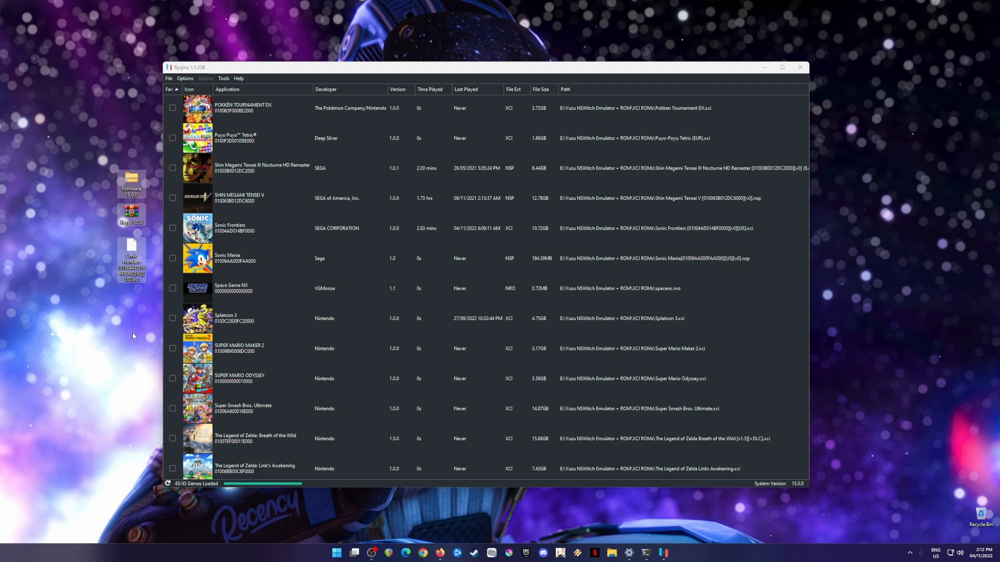
mouse_move(136, 333)
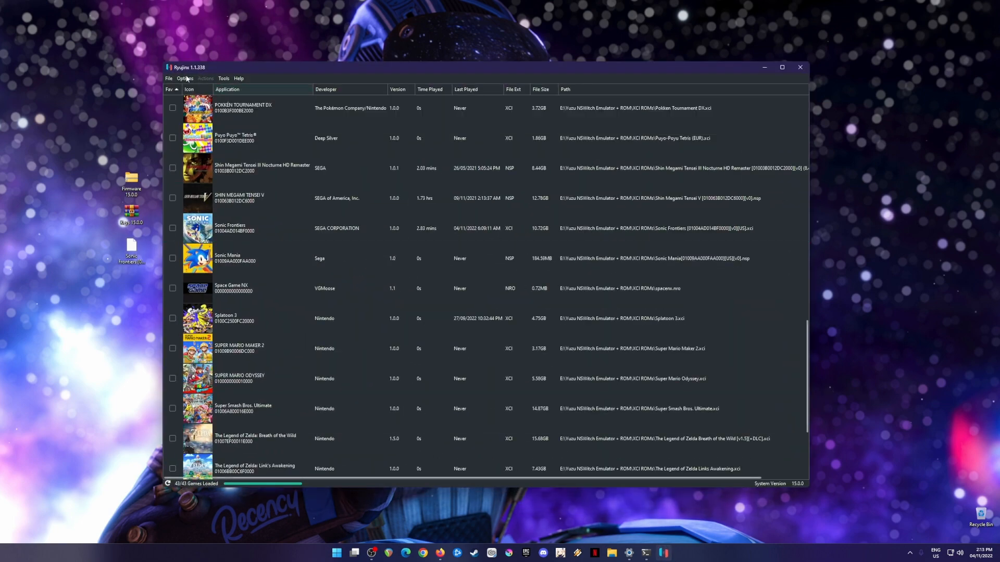
Step: Open Ryujinx's system folder and the Keys 15.0.0 archive, then start installing firmware from an archive
left_click(168, 77)
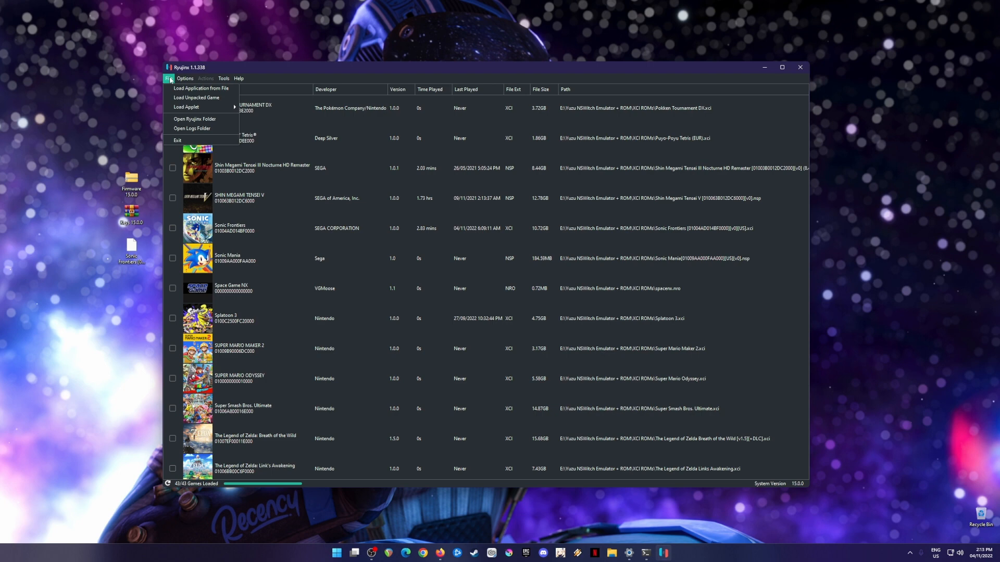
mouse_move(195, 120)
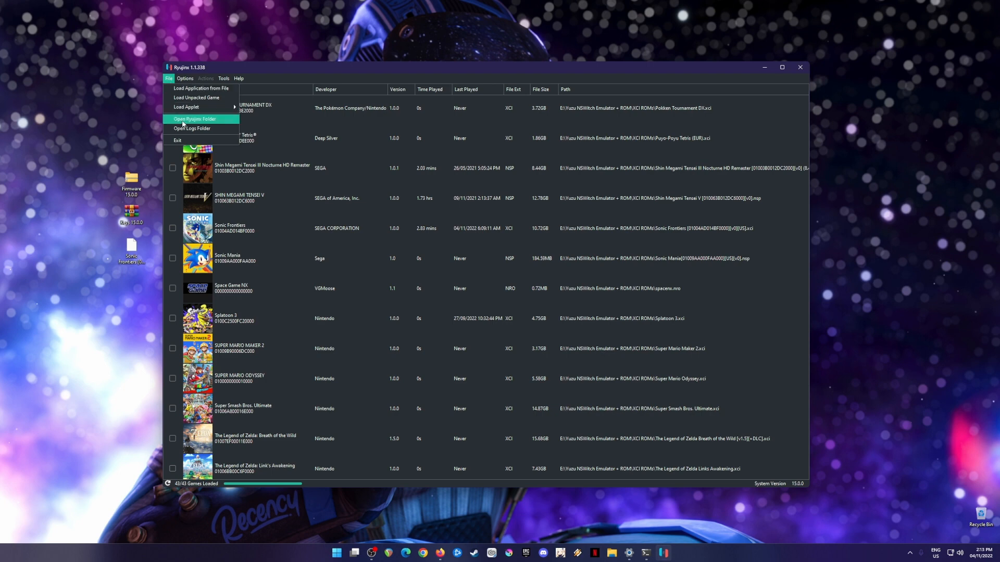
left_click(193, 119)
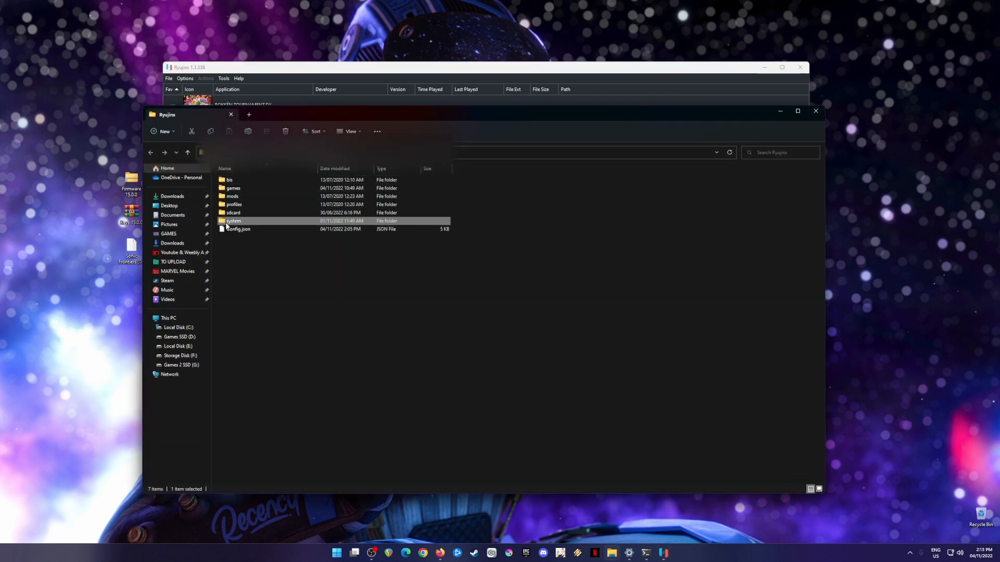
double_click(234, 221)
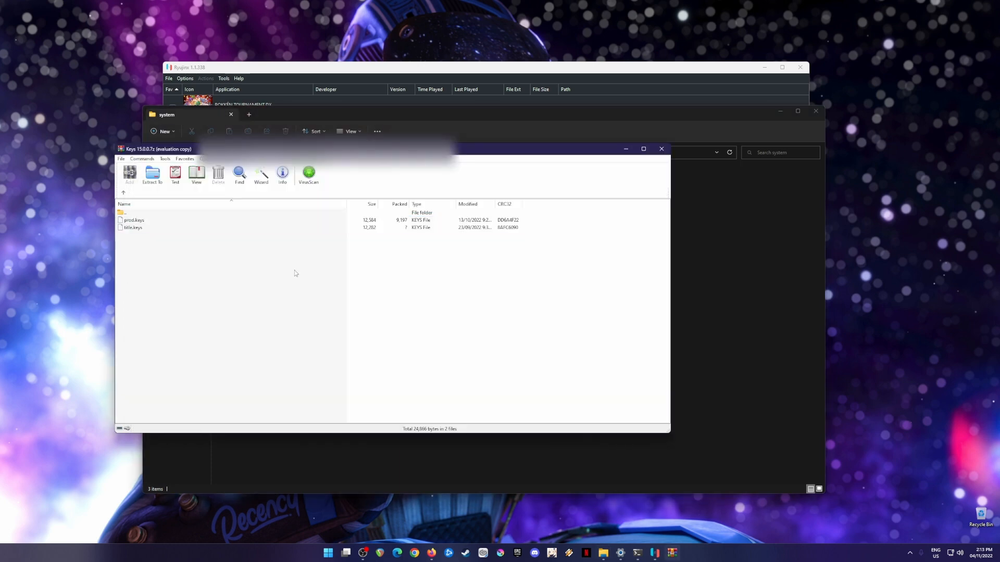
left_click(661, 148)
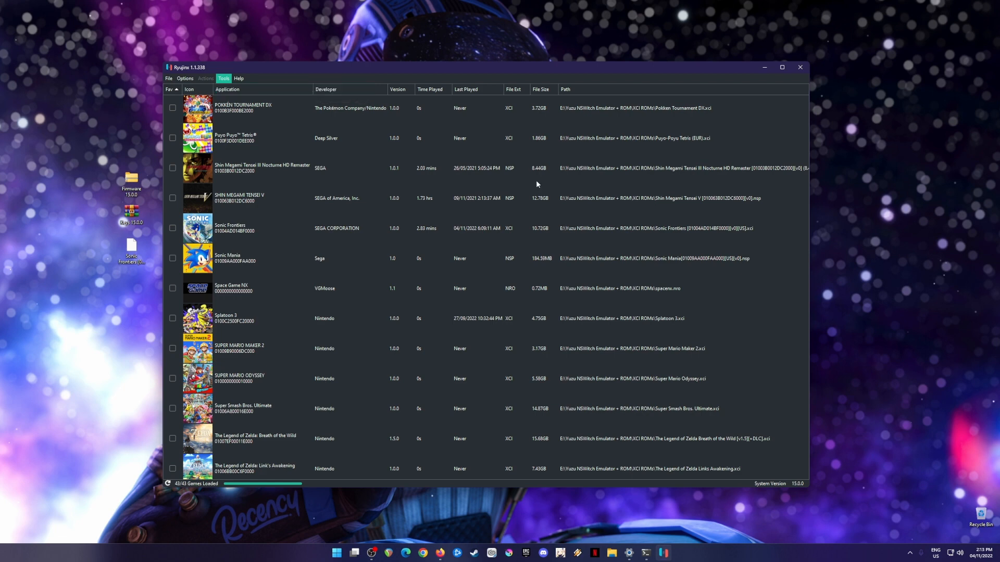
left_click(223, 77)
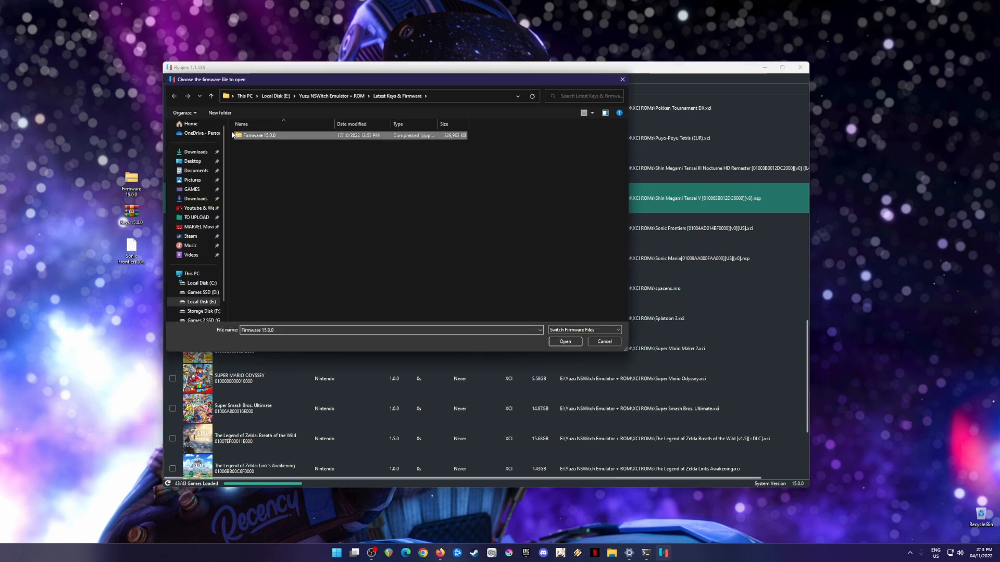
Step: Install Firmware 15.0.0, confirm replacing the existing firmware, and dismiss the success message
left_click(563, 341)
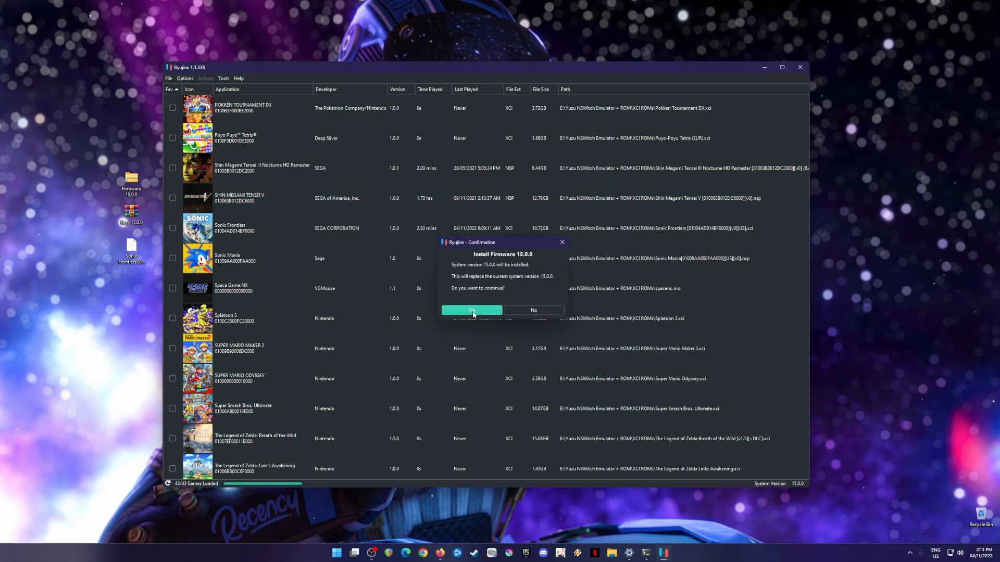
left_click(472, 310)
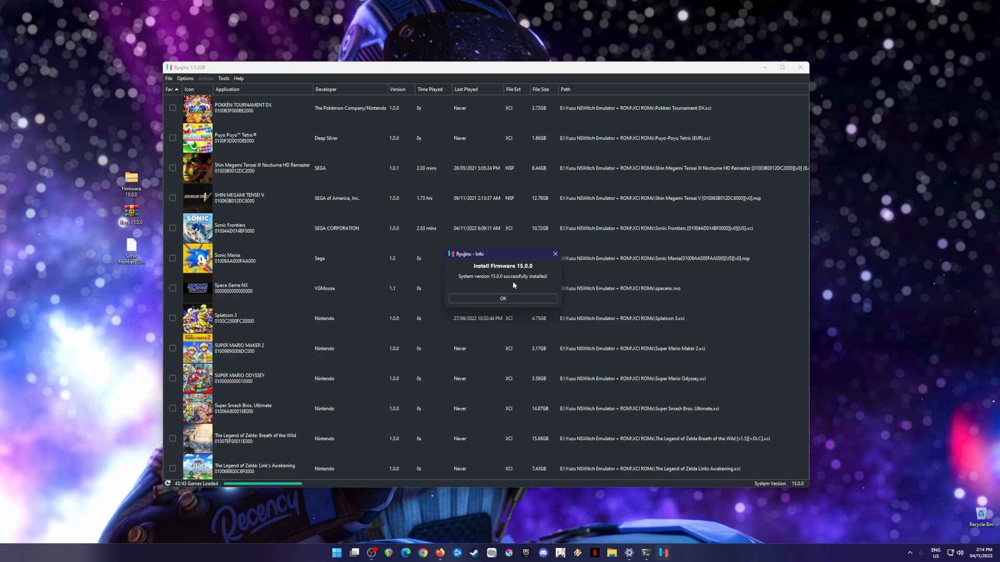
mouse_move(503, 298)
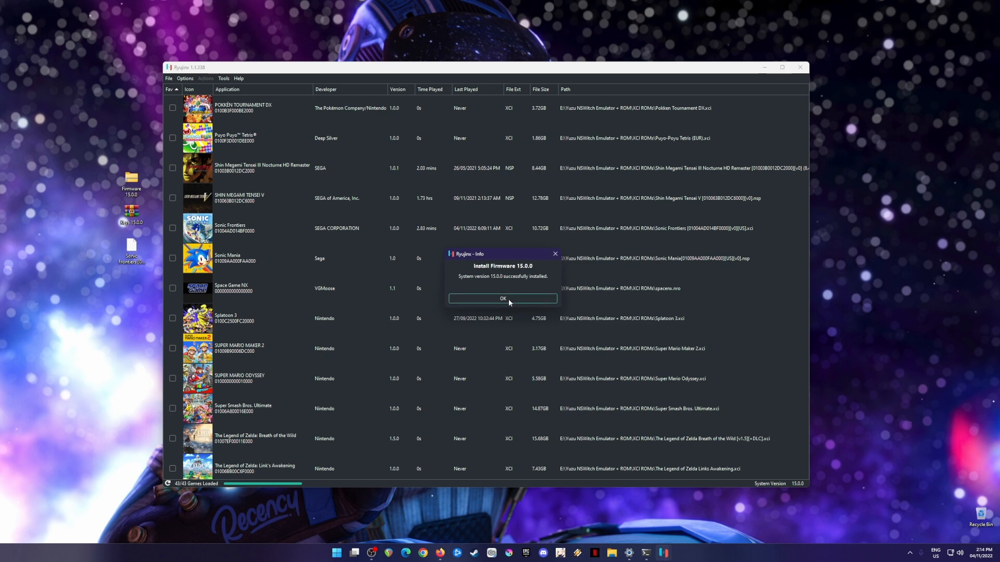
left_click(503, 298)
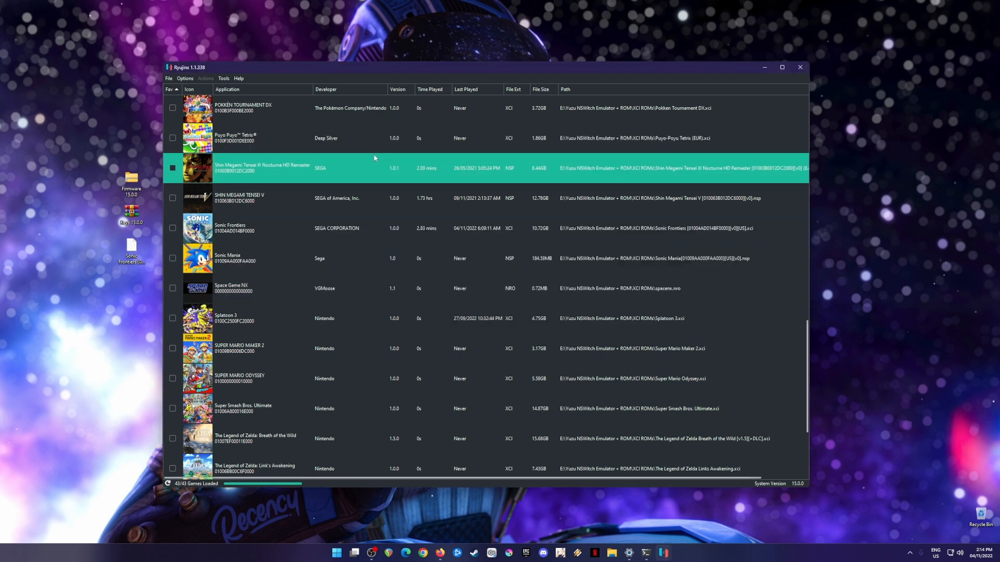
Step: Select the Splatoon 3 and Sonic Frontiers entries, then show the Options menu
left_click(256, 138)
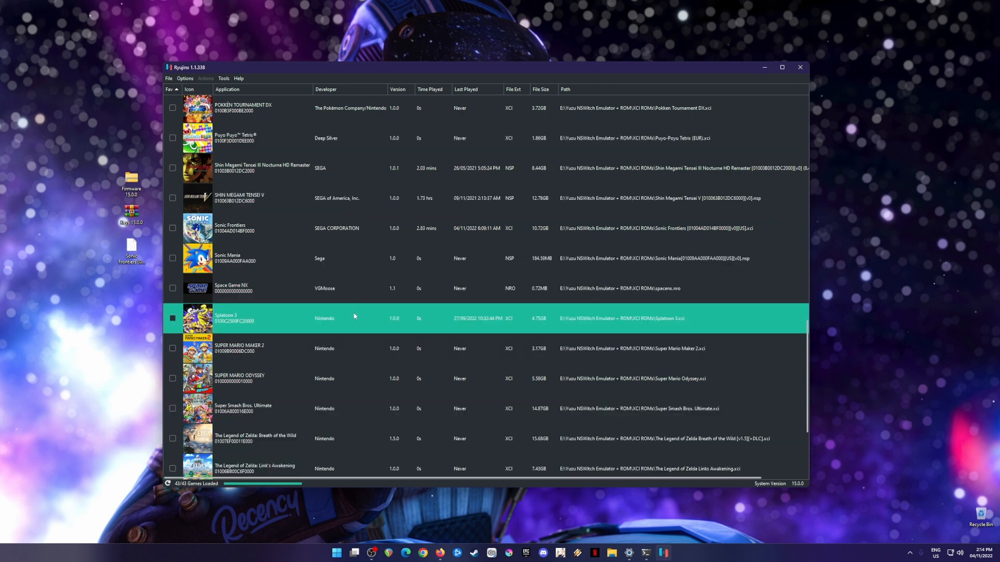
left_click(331, 348)
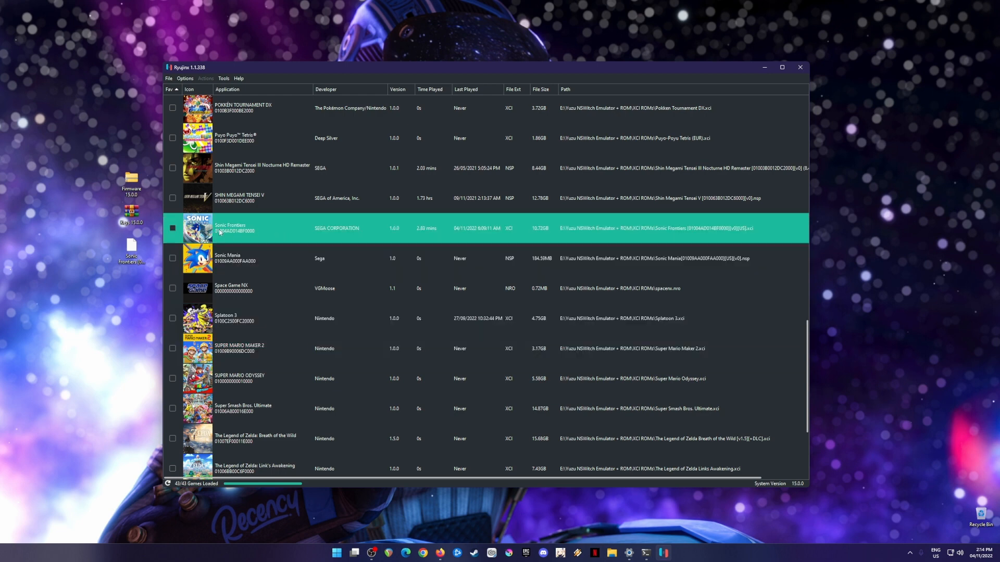
mouse_move(446, 238)
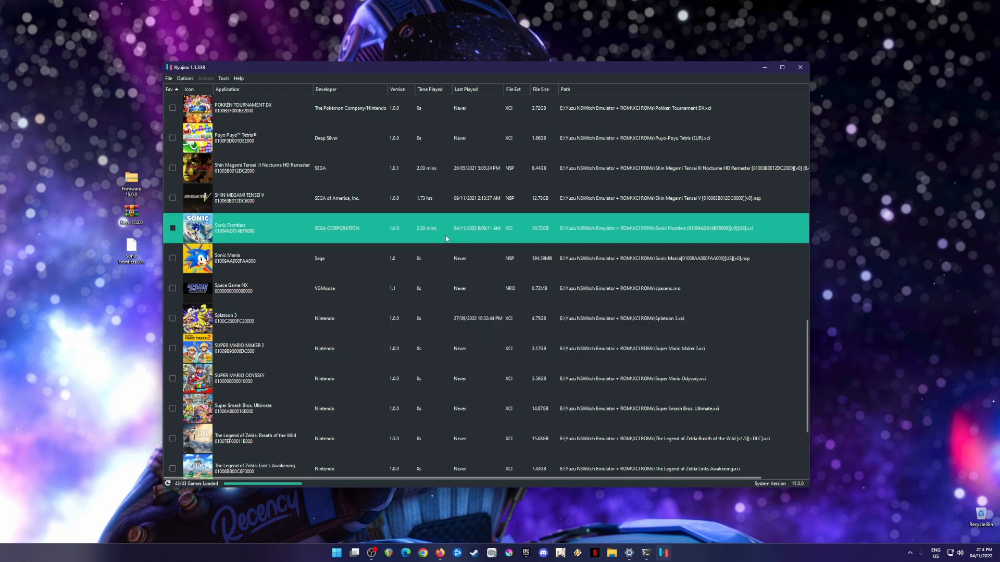
left_click(184, 78)
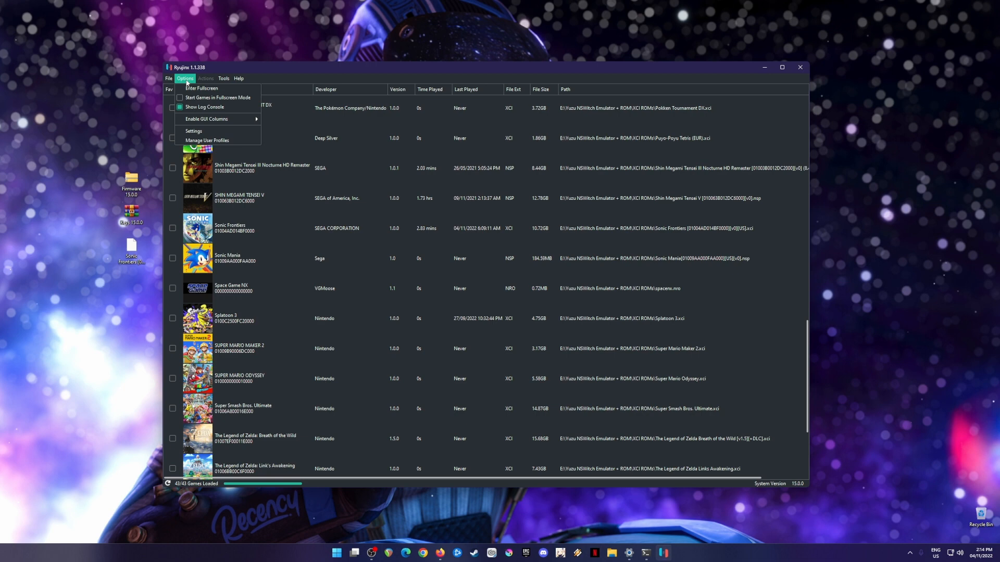
Step: Open Ryujinx Settings and switch to the Input configuration for players
left_click(193, 131)
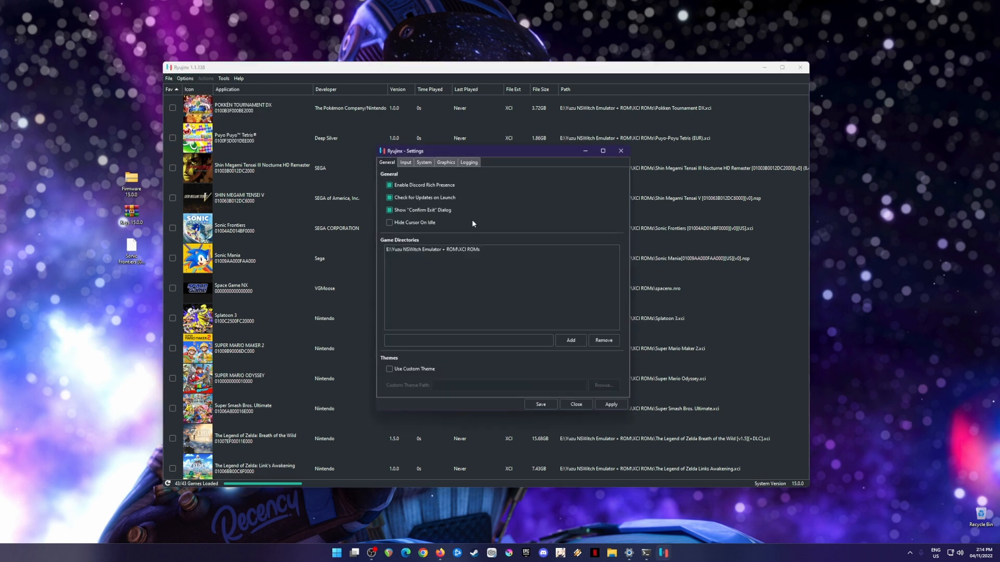
mouse_move(551, 214)
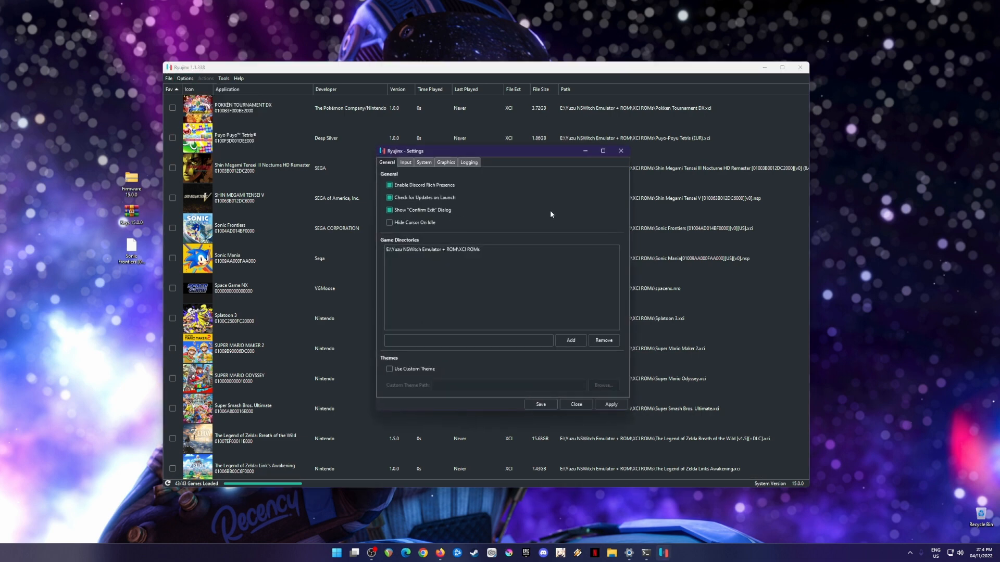
mouse_move(561, 210)
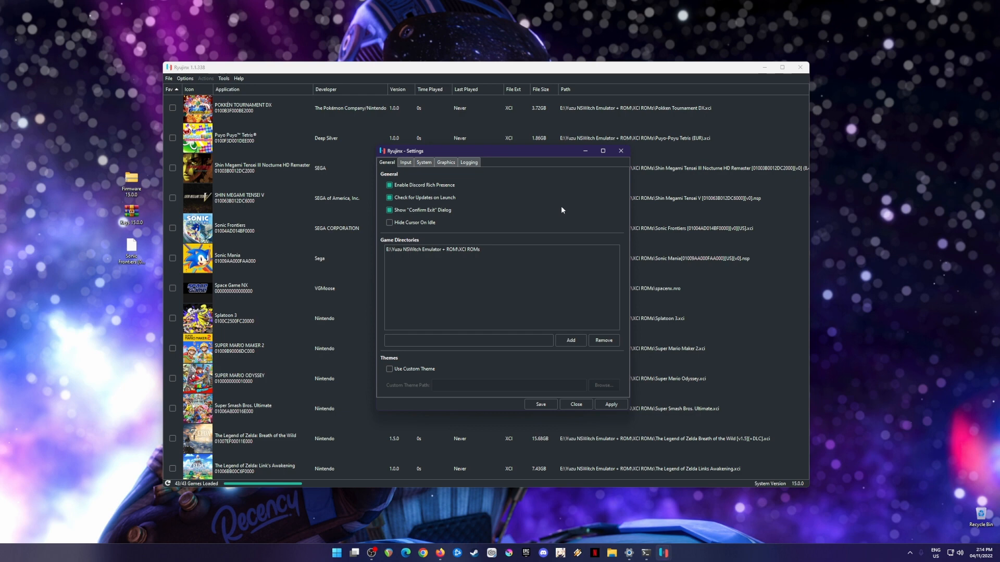
mouse_move(558, 201)
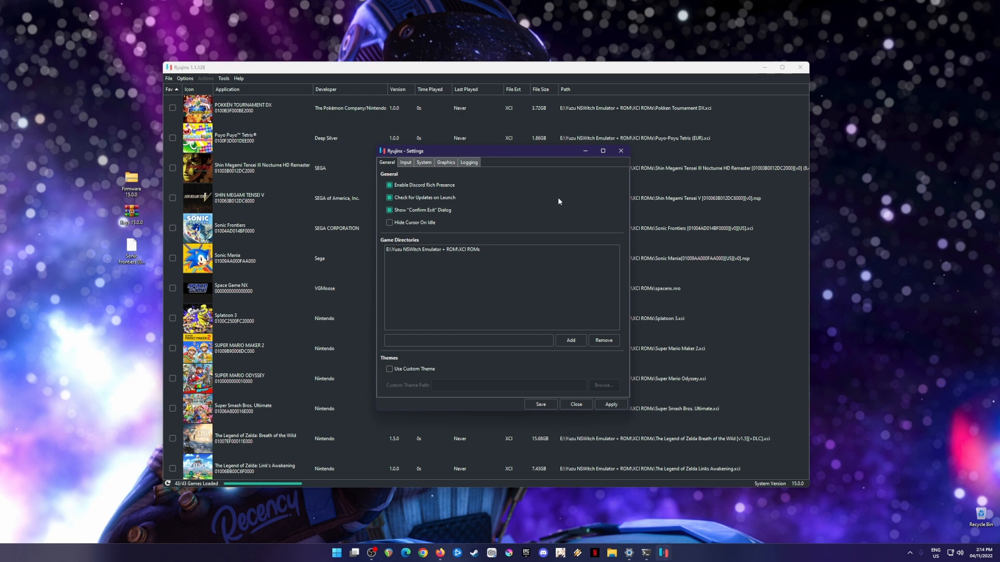
mouse_move(465, 258)
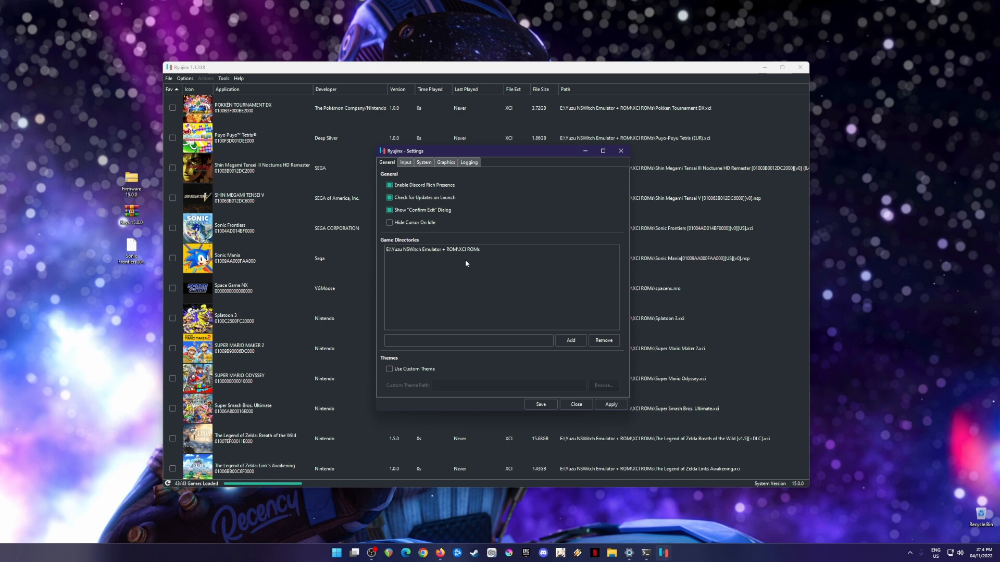
mouse_move(504, 224)
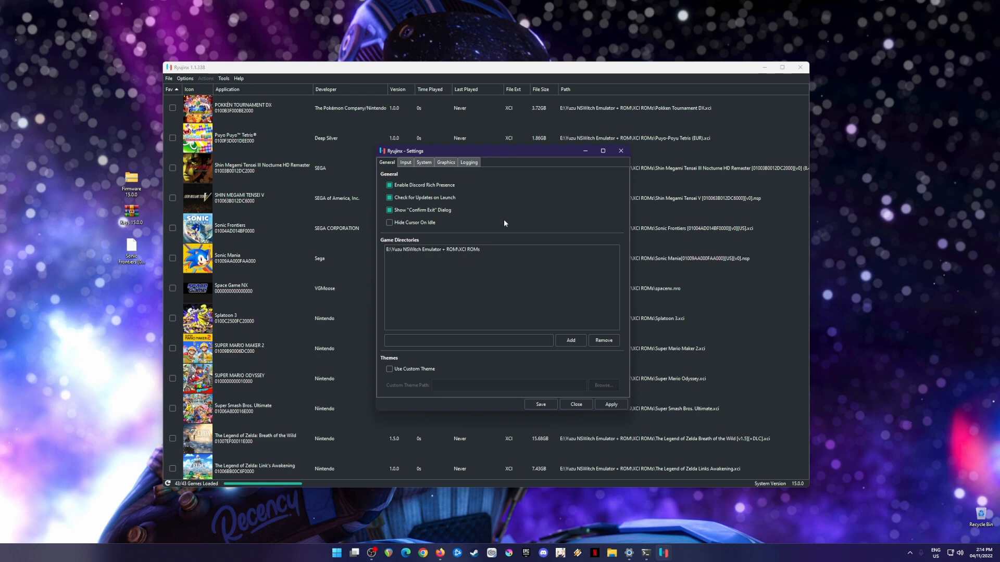
left_click(423, 161)
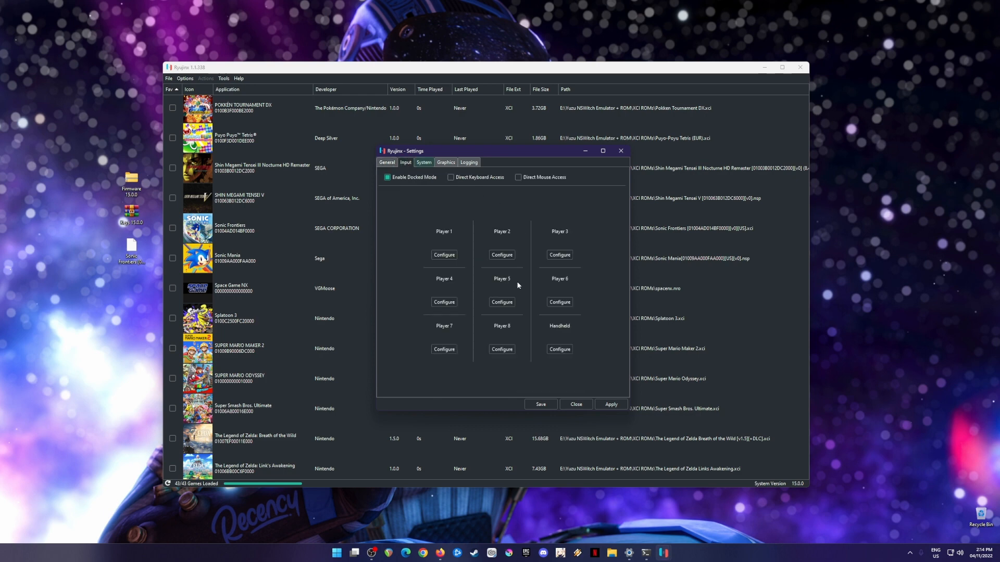
Step: Set Player 1's input device to Nintendo Switch Pro Controller and close its configuration
left_click(443, 254)
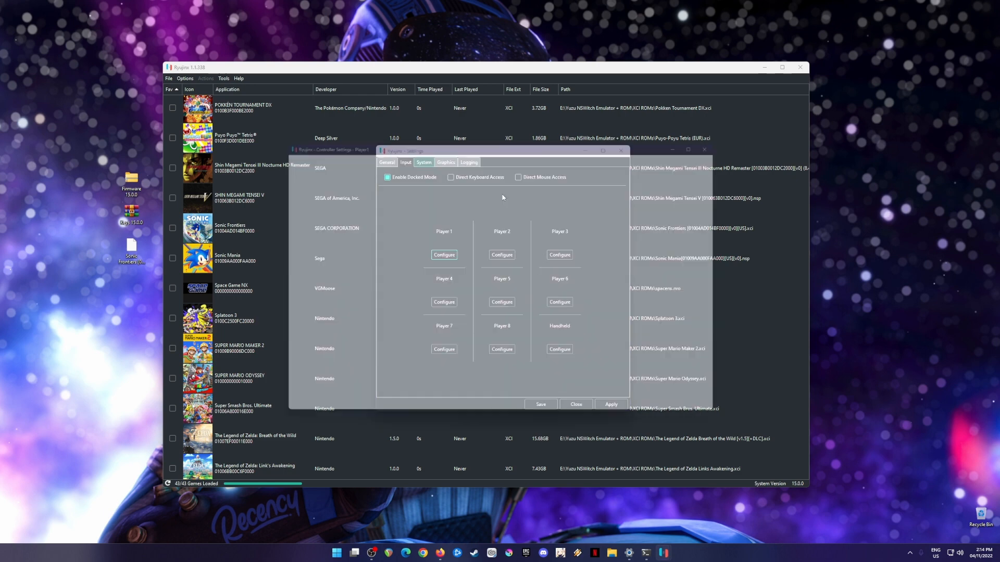
left_click(444, 255)
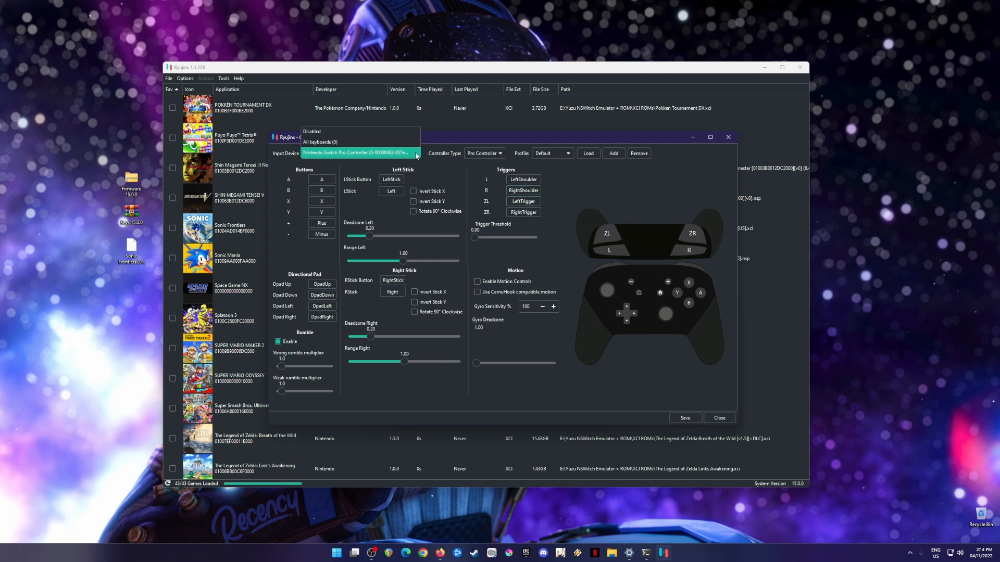
left_click(358, 154)
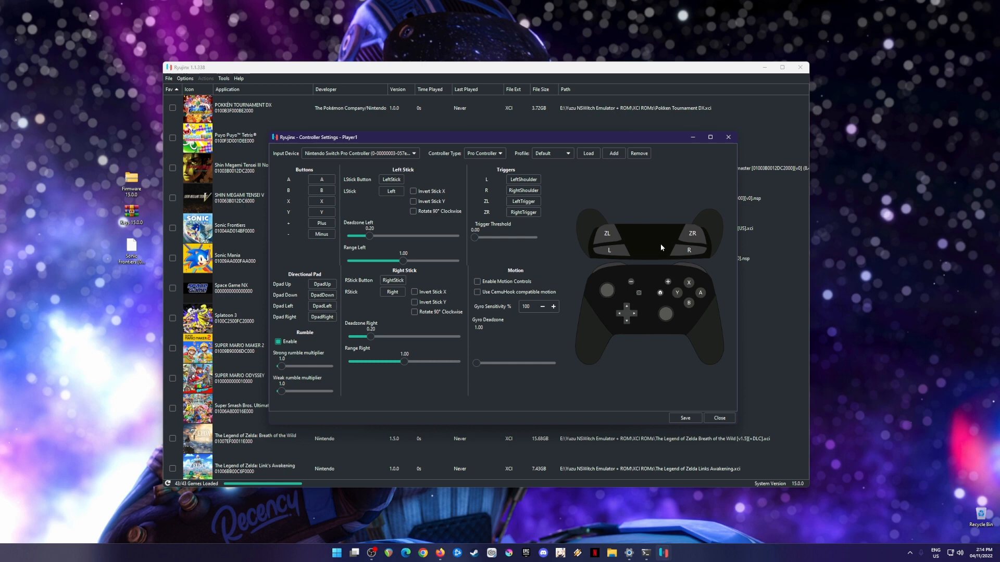
mouse_move(575, 279)
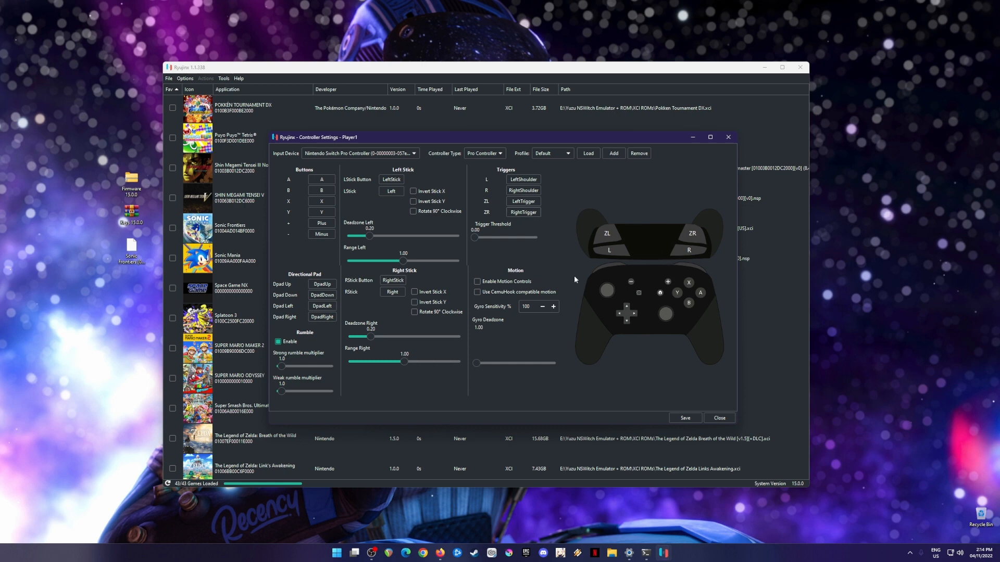
mouse_move(718, 417)
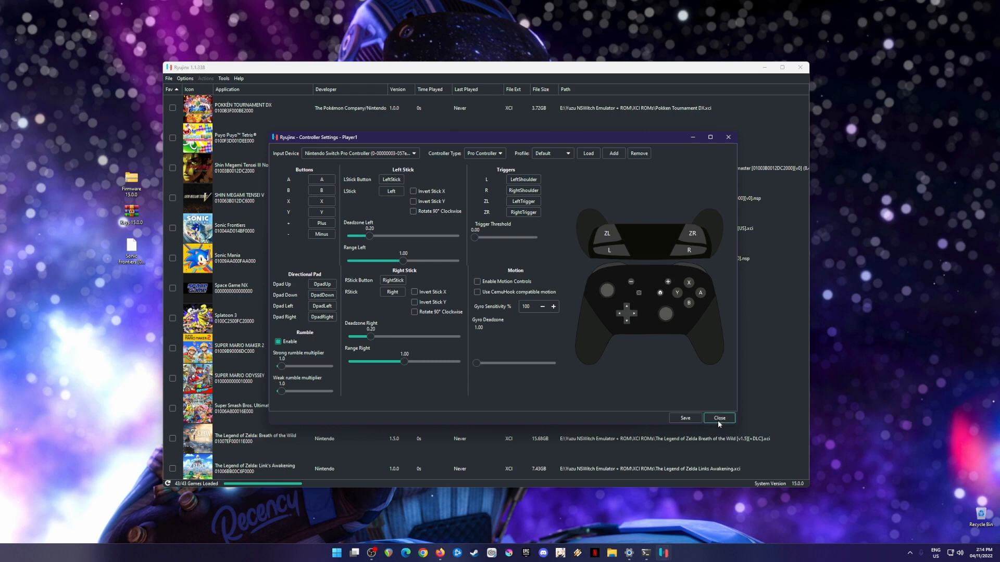
left_click(718, 418)
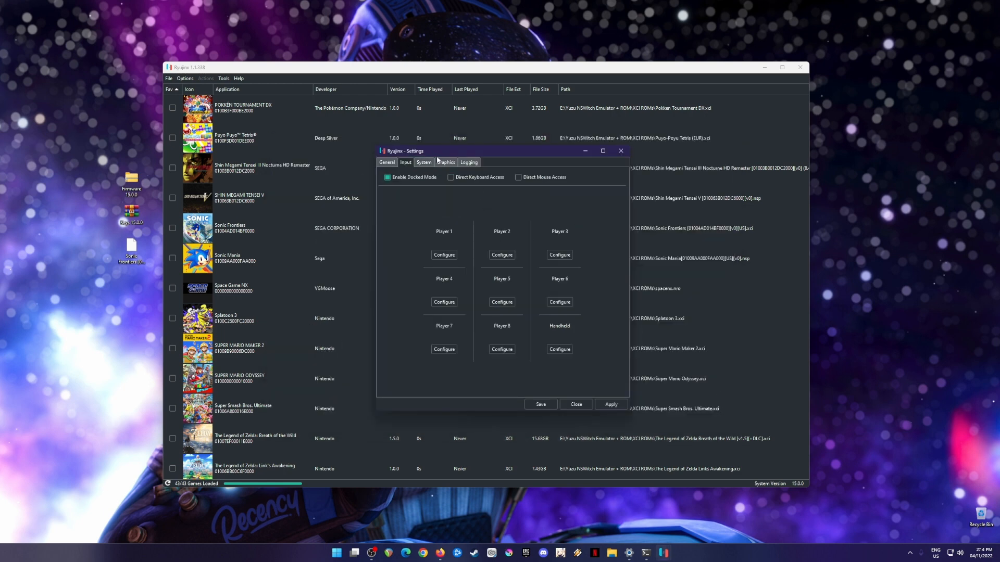
left_click(446, 162)
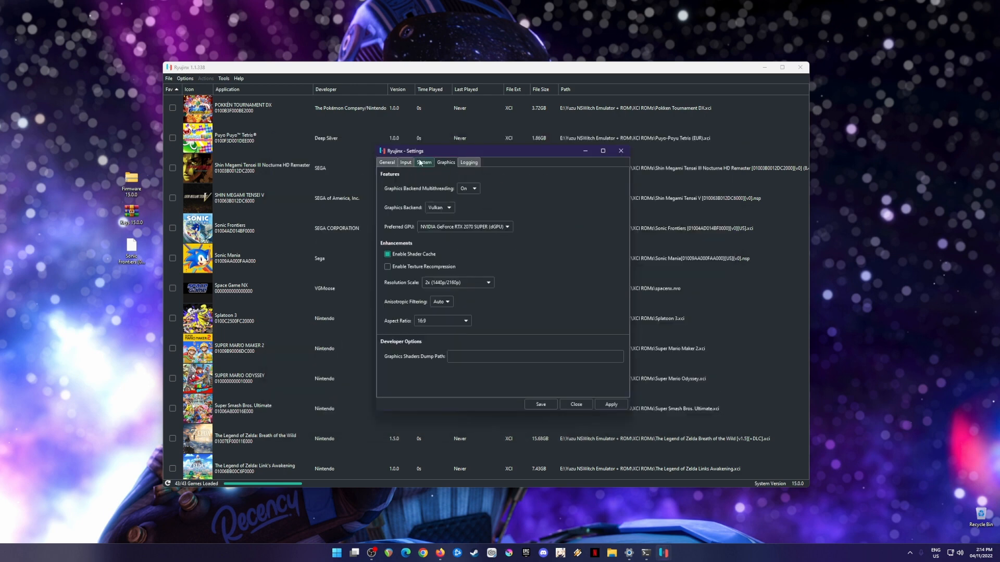
Step: Review the System and Graphics settings, then close the Settings window
left_click(423, 162)
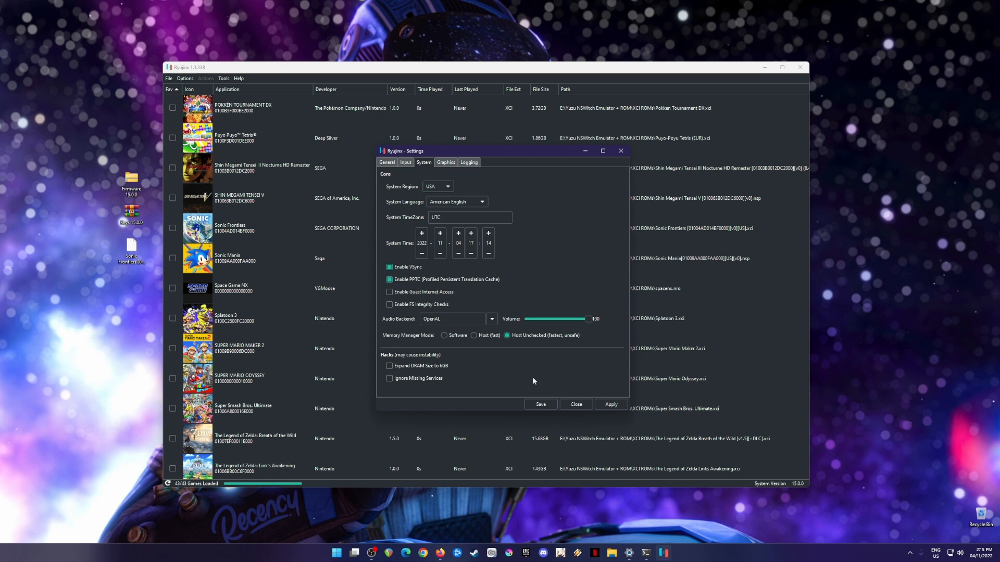
mouse_move(463, 291)
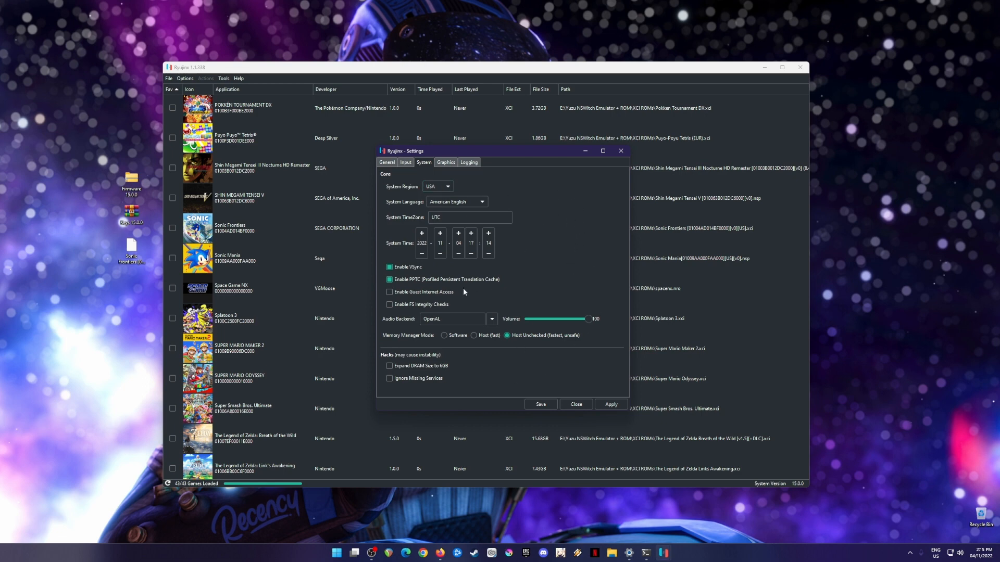
mouse_move(600, 340)
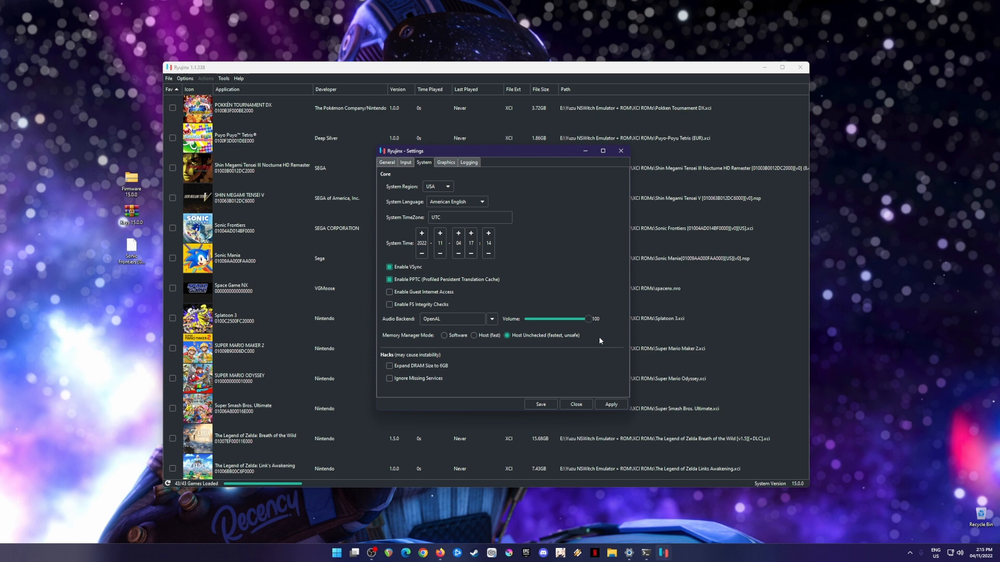
left_click(445, 162)
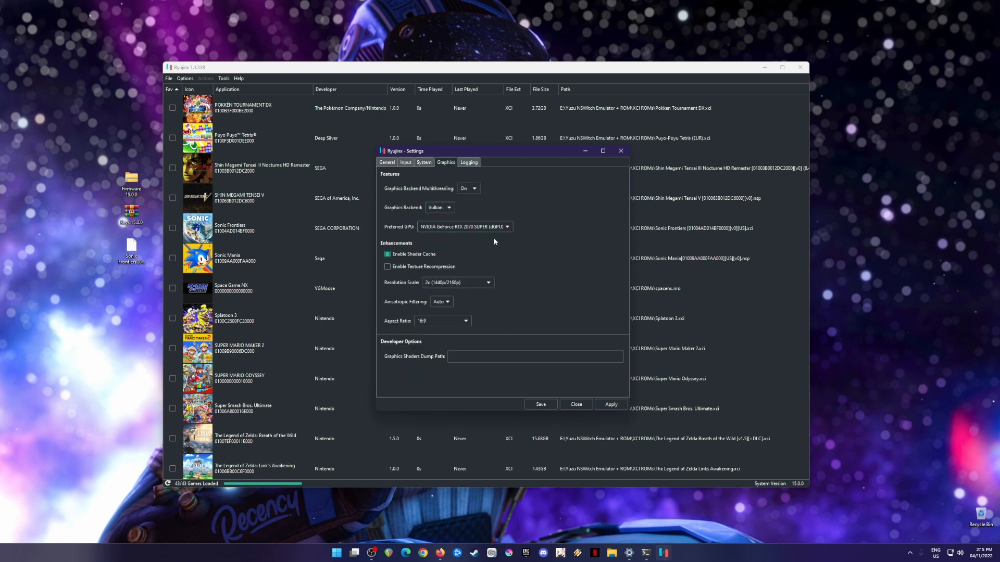
mouse_move(514, 244)
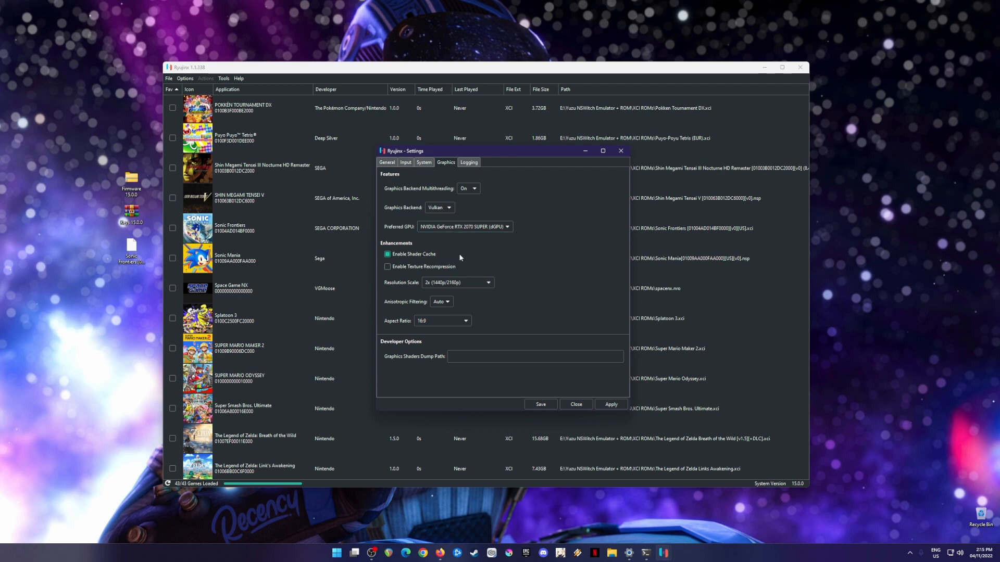
mouse_move(523, 304)
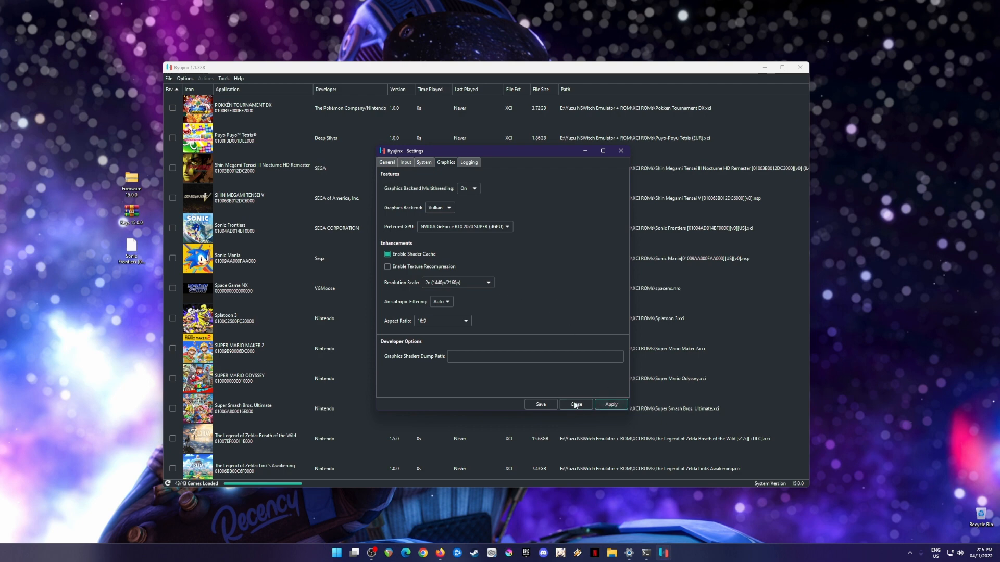
left_click(574, 404)
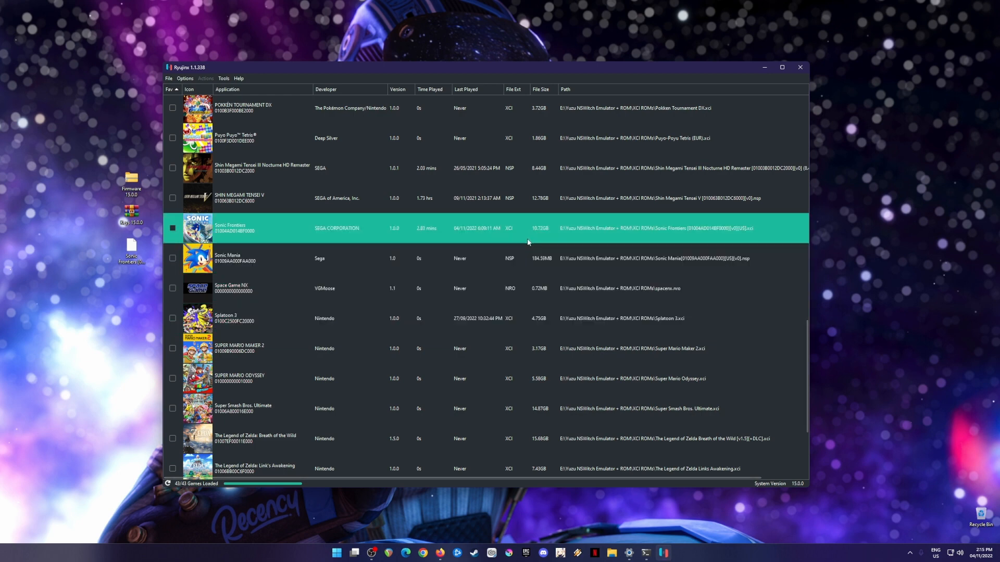
mouse_move(435, 240)
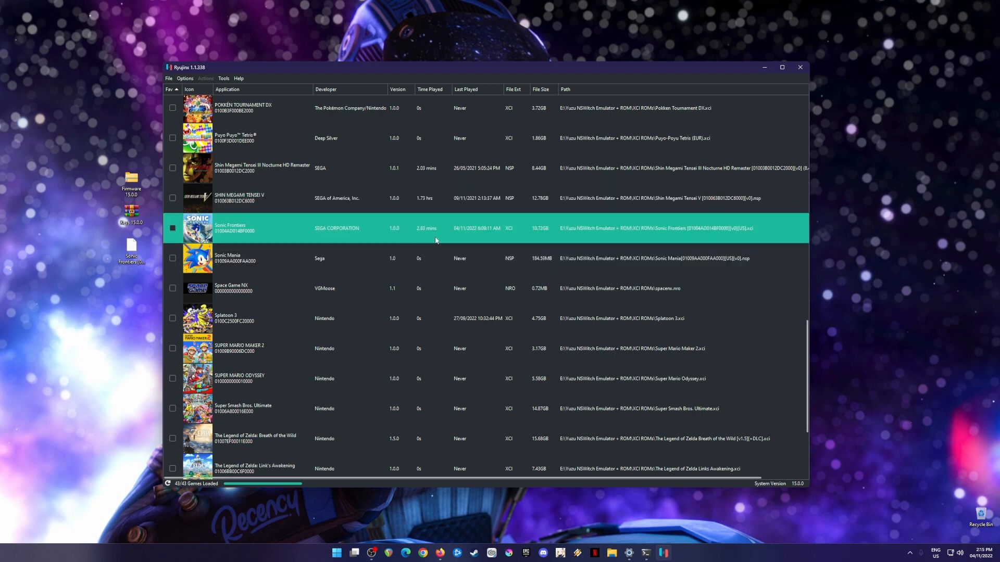
mouse_move(471, 237)
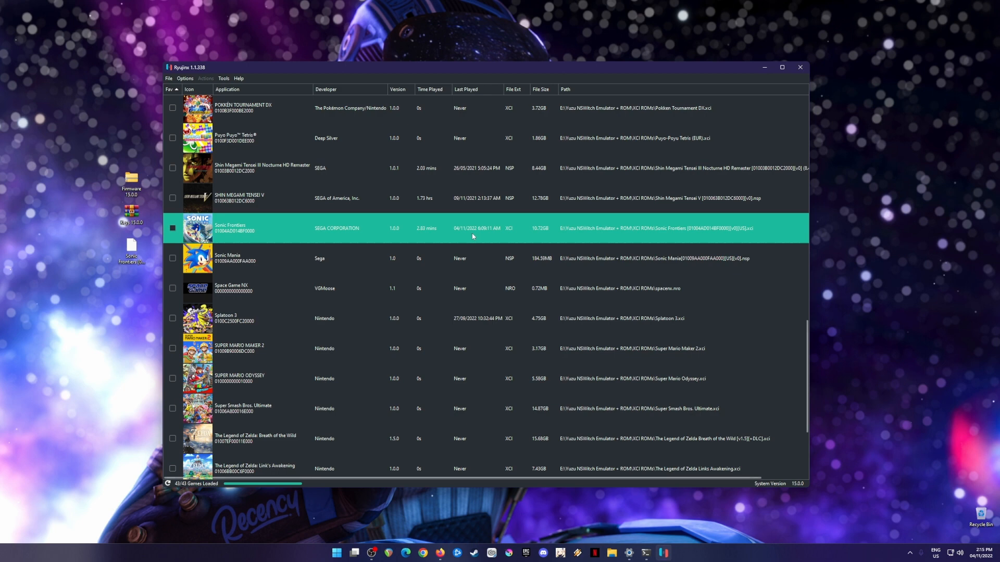
mouse_move(484, 246)
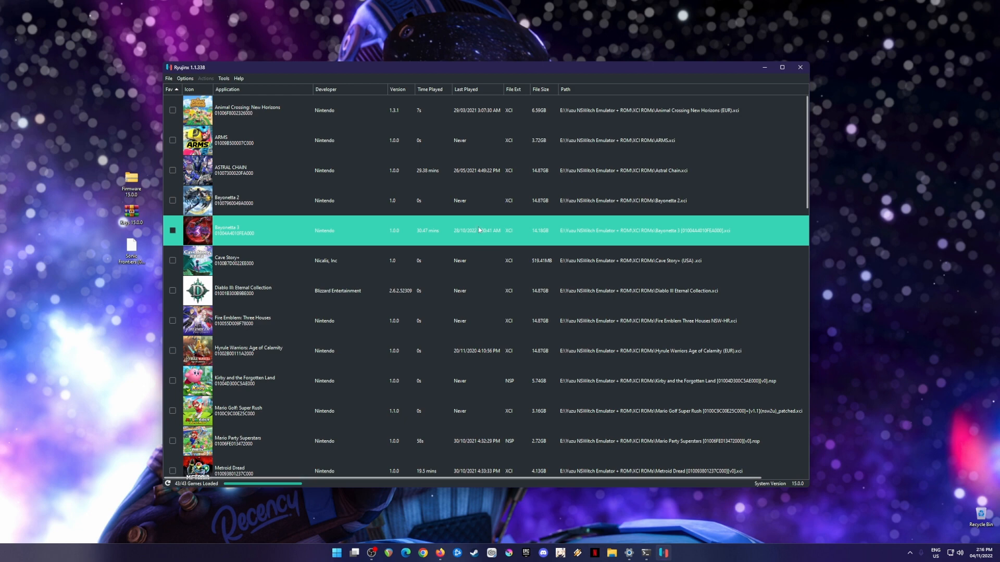
mouse_move(410, 219)
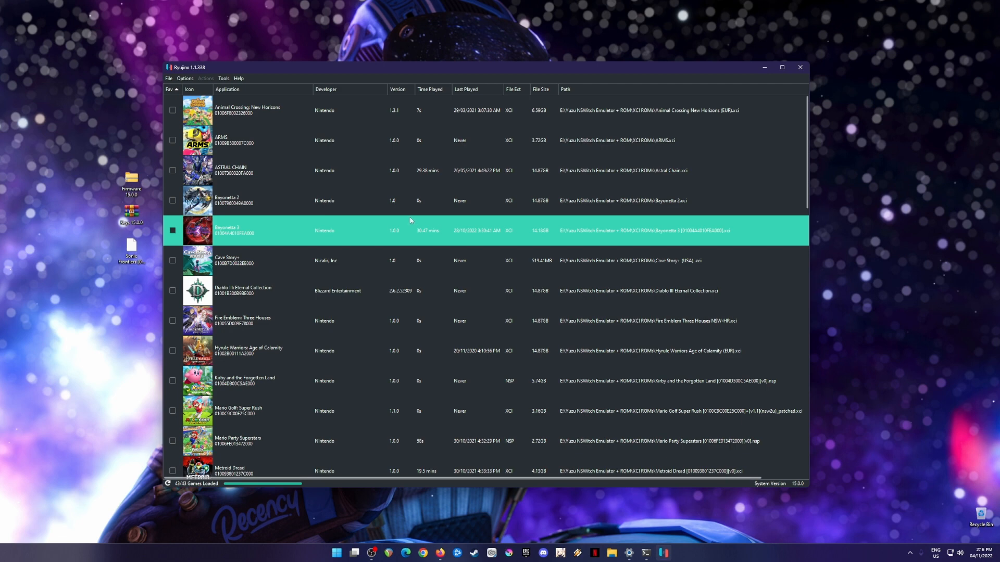
Step: Select Bayonetta 2 instead of Bayonetta 3 in the game list
left_click(413, 200)
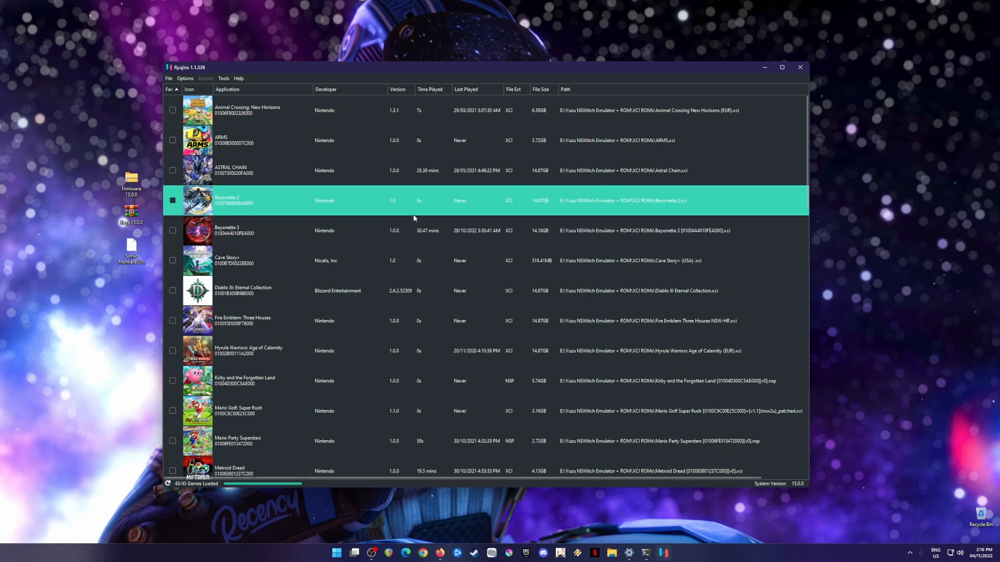
left_click(414, 231)
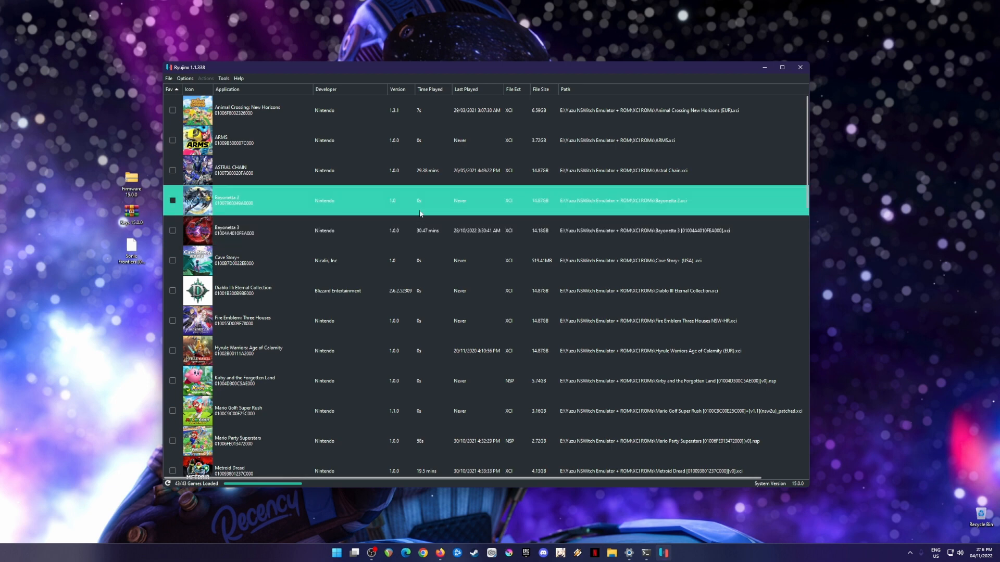
mouse_move(423, 211)
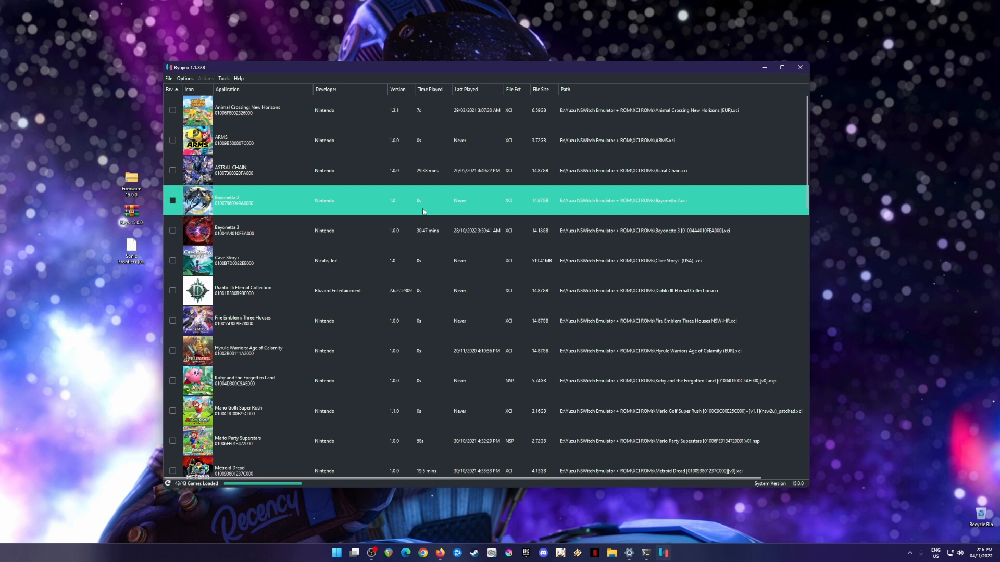
mouse_move(425, 213)
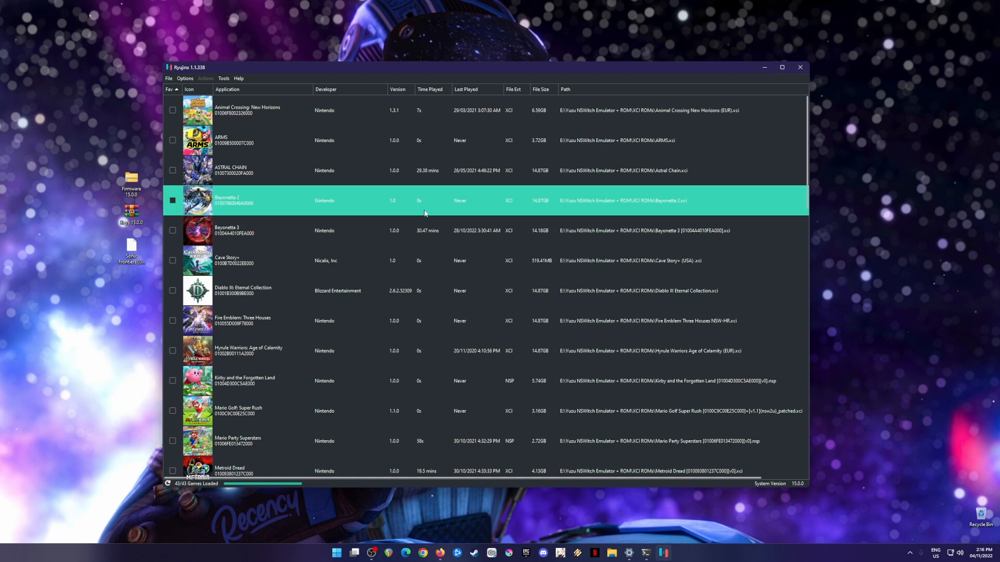